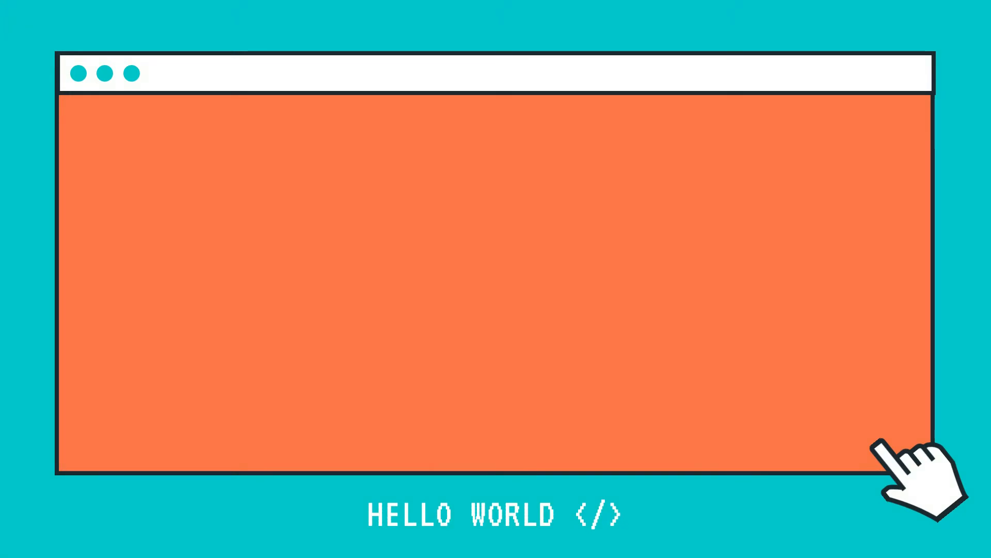
Type let donkey = 'Shrek' in index.js, then install Prettier - Code formatter
{"action": "type", "text": "let d"}
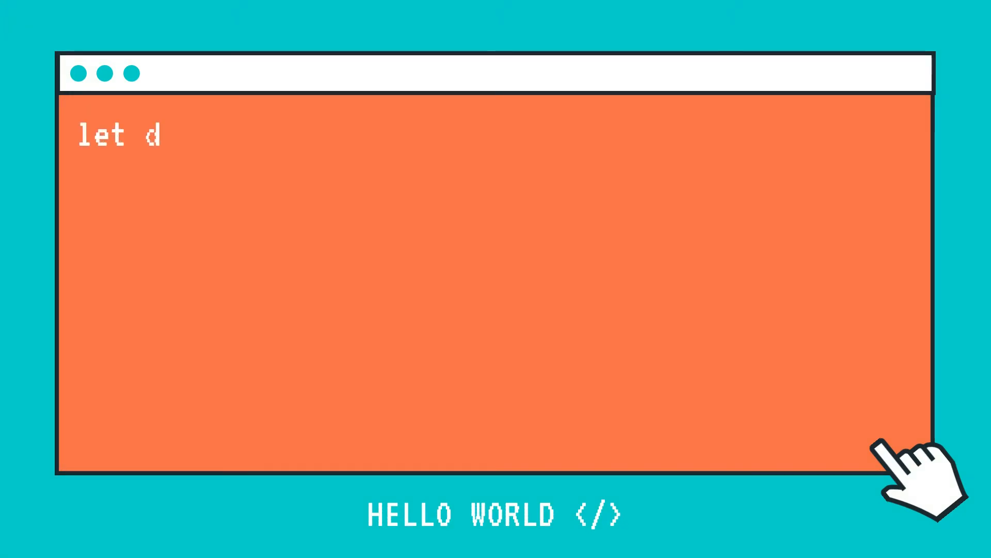
{"action": "type", "text": "onkey = 'Shrek'"}
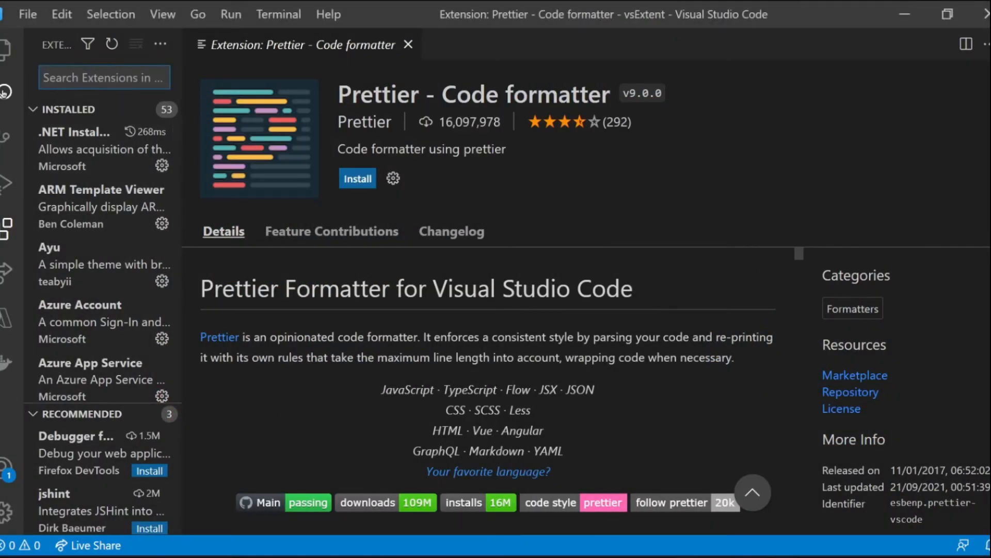
{"action": "type", "text": "prettier"}
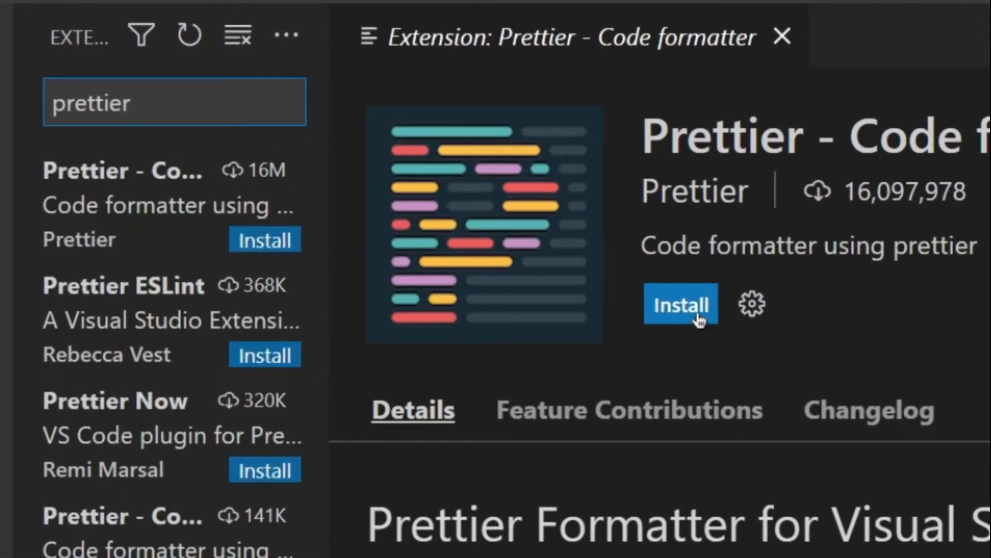
{"action": "left_click", "coordinate": [681, 304]}
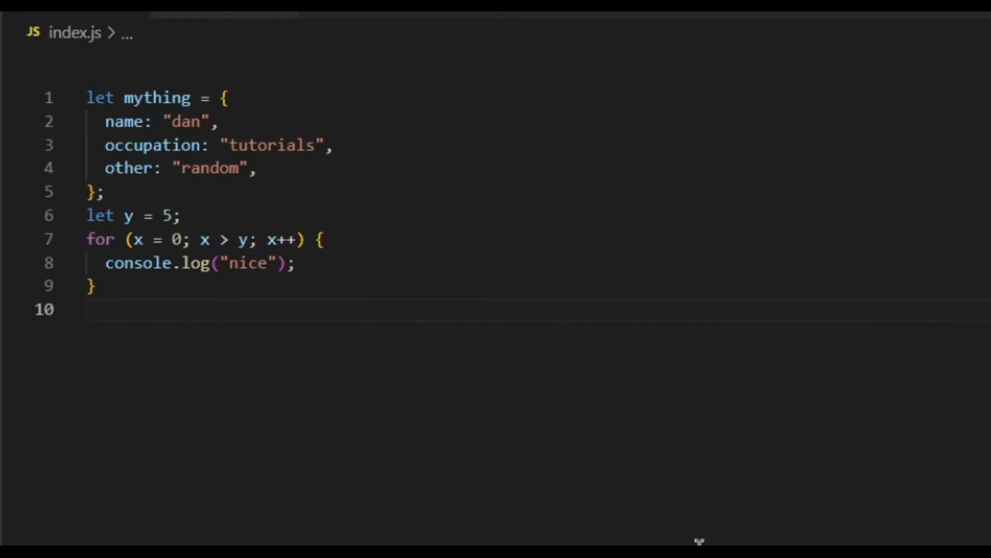
{"action": "mouse_move", "coordinate": [215, 17]}
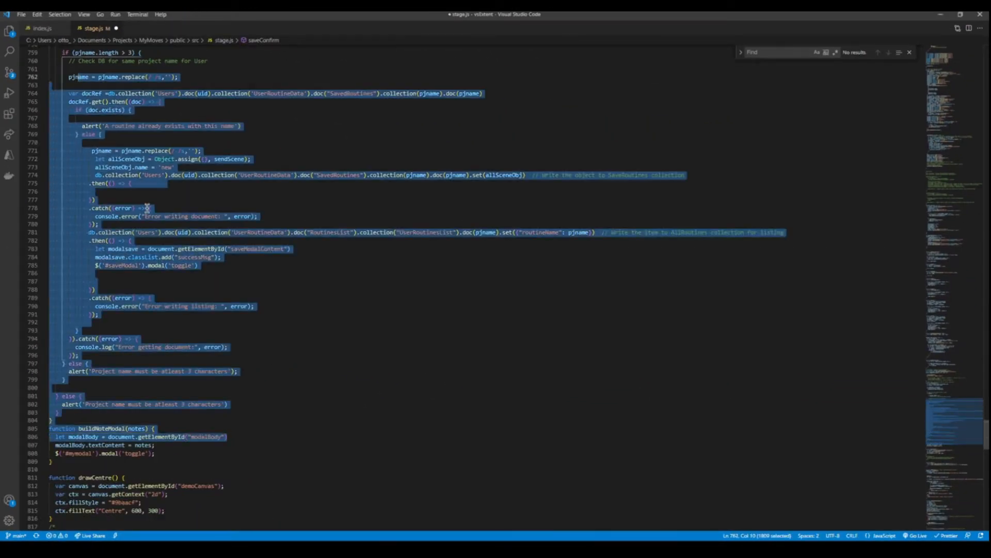
Deselect the highlighted block of messy stage.js code
{"action": "left_click", "coordinate": [150, 208]}
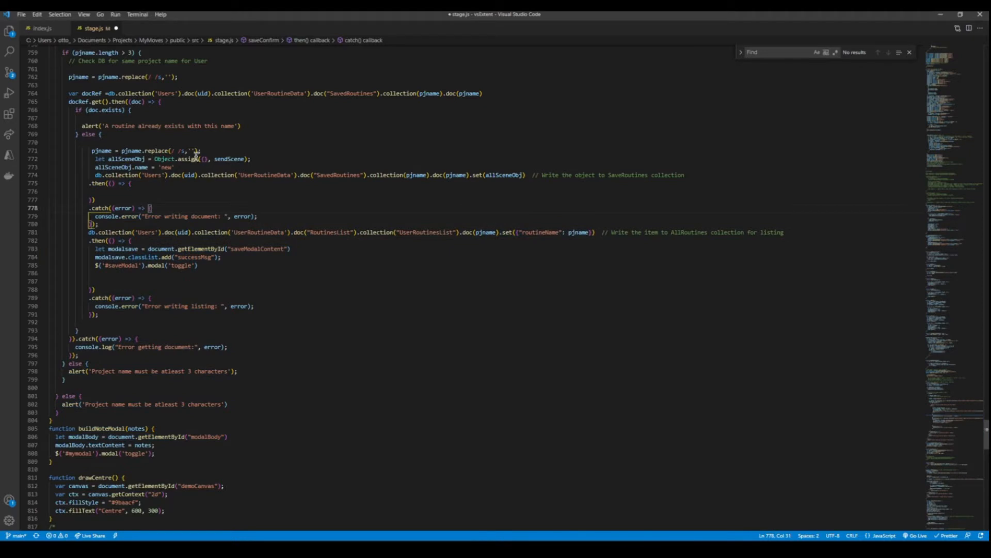
{"action": "mouse_move", "coordinate": [504, 299]}
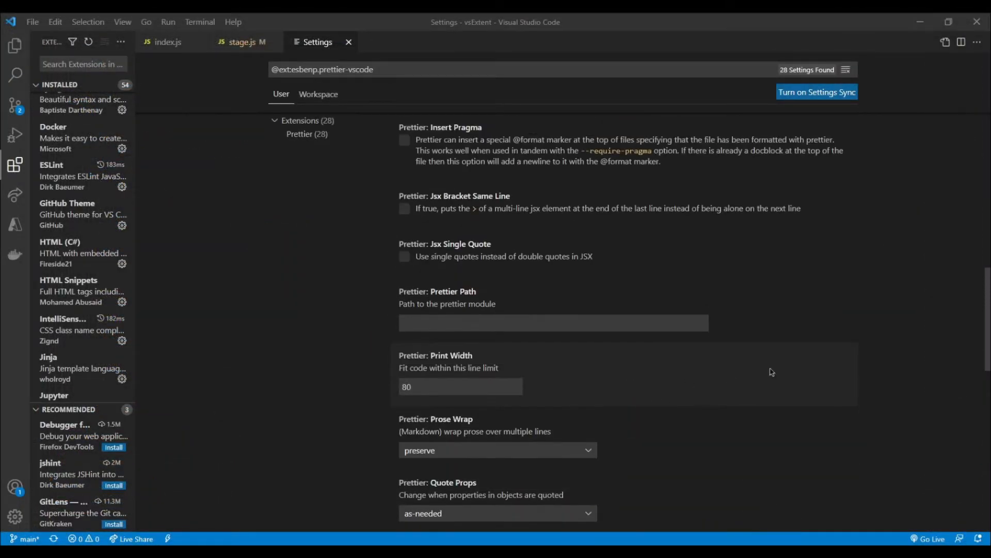
Scroll the Prettier settings and filter them by 'formatter'
{"action": "scroll", "scroll_direction": "up", "scroll_amount": 3}
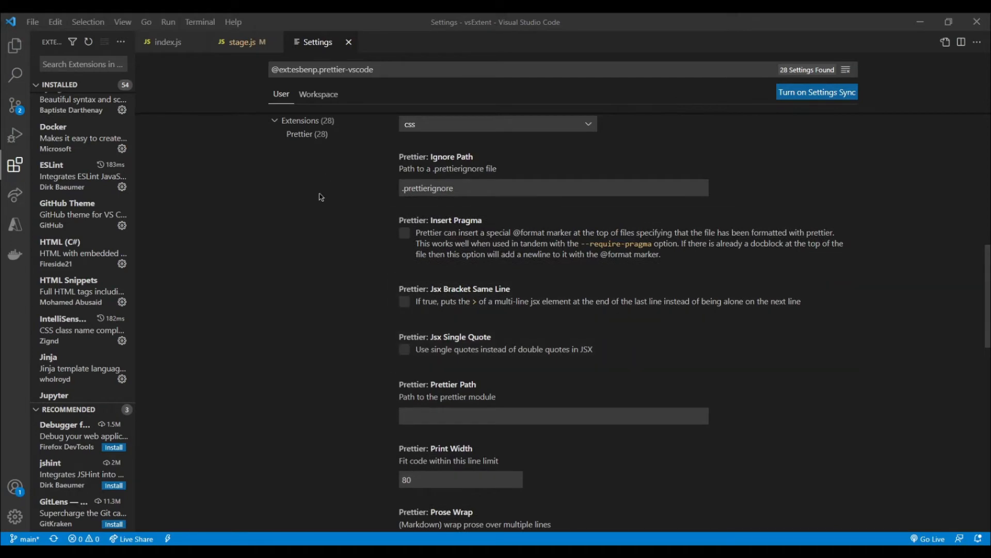
{"action": "scroll", "scroll_direction": "down", "scroll_amount": 3}
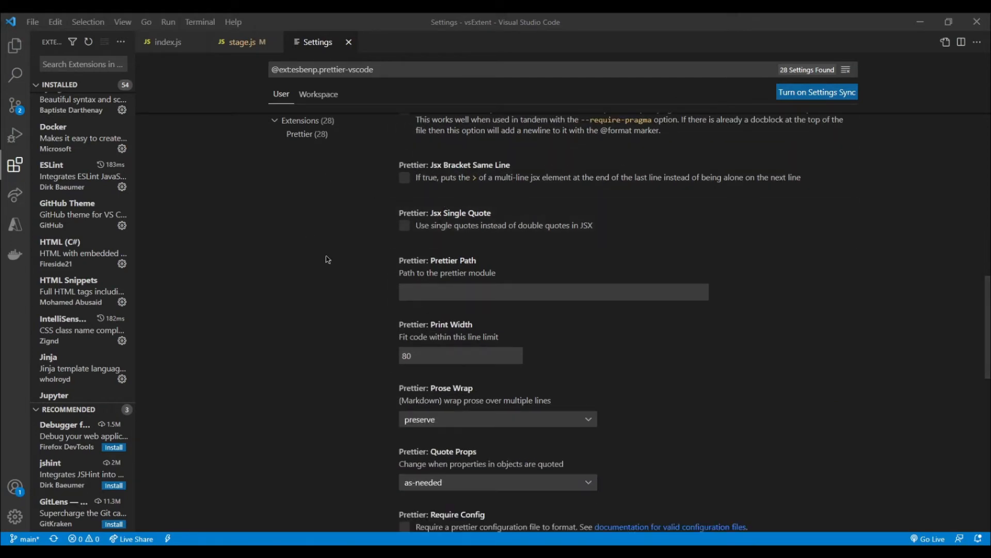
{"action": "mouse_move", "coordinate": [442, 272]}
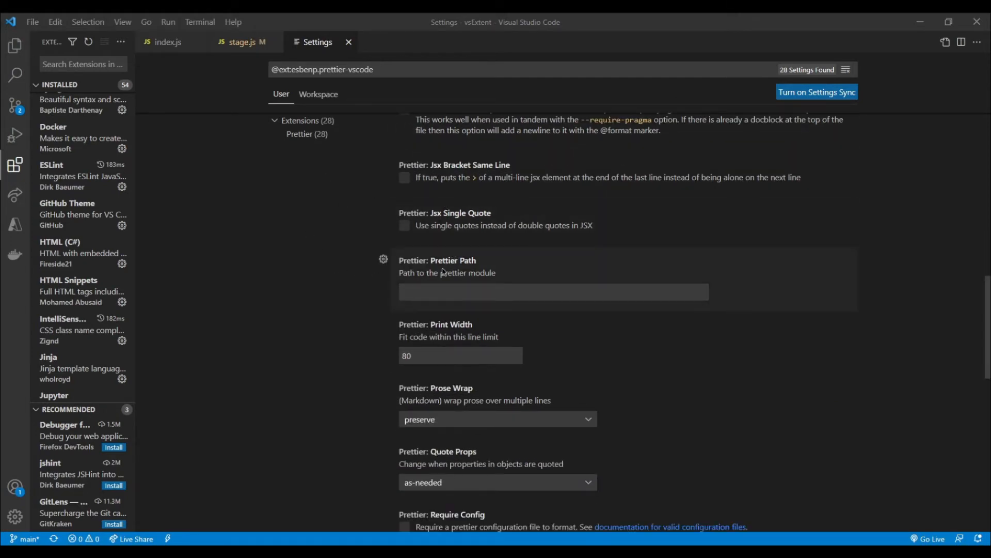
{"action": "mouse_move", "coordinate": [422, 324]}
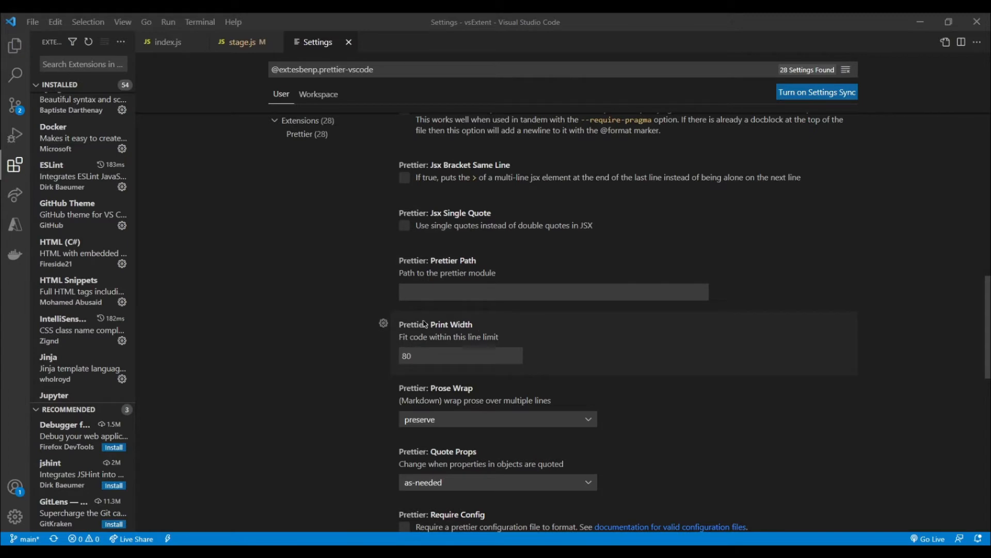
{"action": "mouse_move", "coordinate": [558, 404]}
{"action": "type", "text": "forma"}
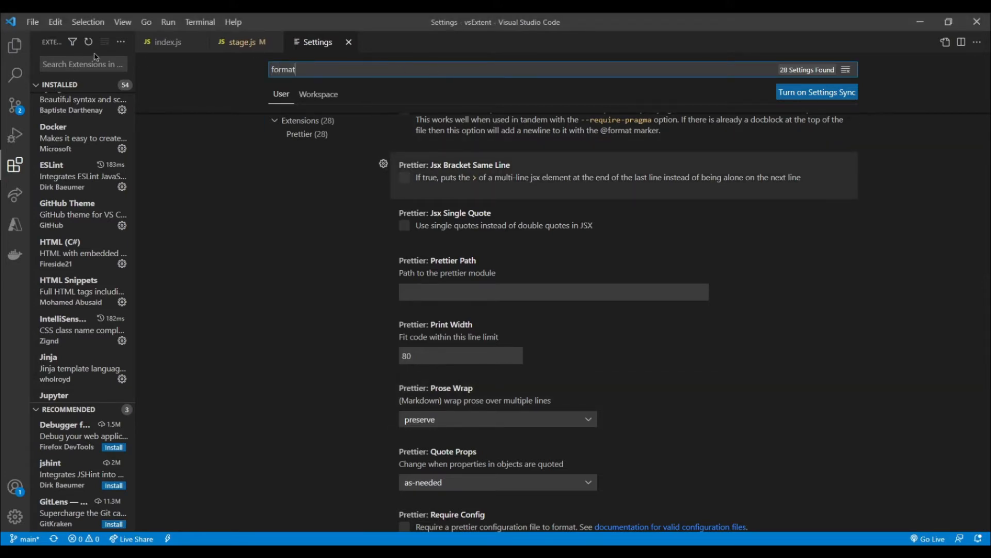
{"action": "type", "text": "ter"}
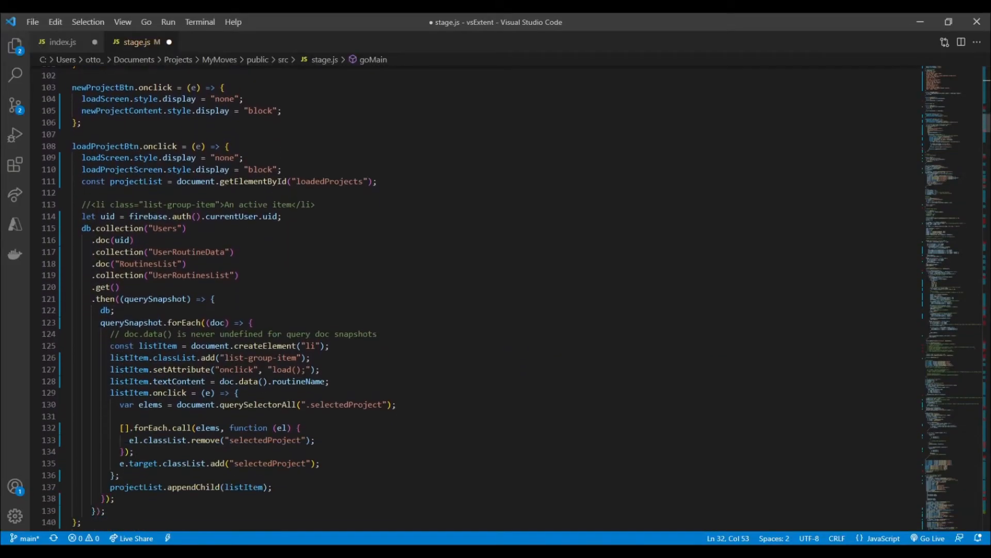
Scroll through stage.js, glance at index.js, and return to stage.js
{"action": "scroll", "scroll_direction": "down", "scroll_amount": 3}
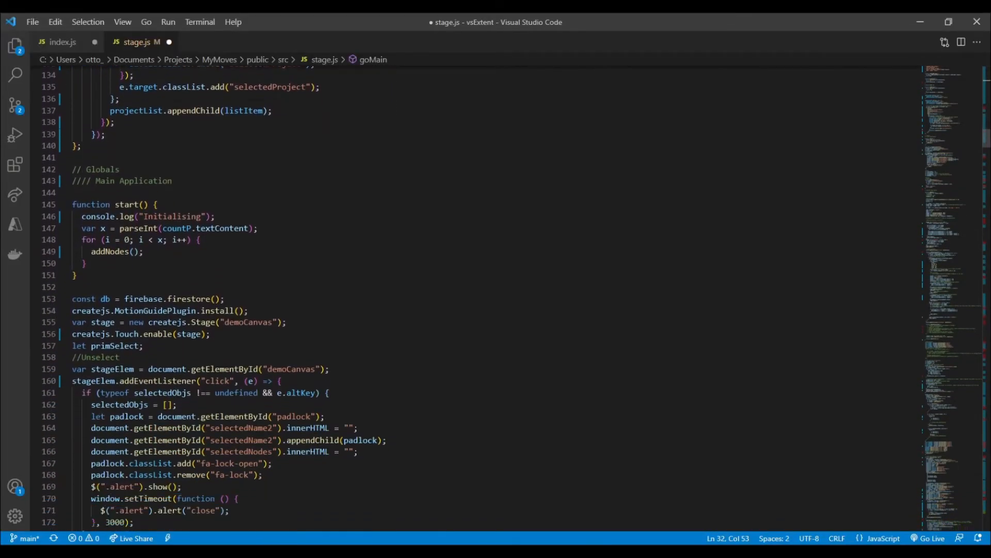
{"action": "scroll", "scroll_direction": "down", "scroll_amount": 3}
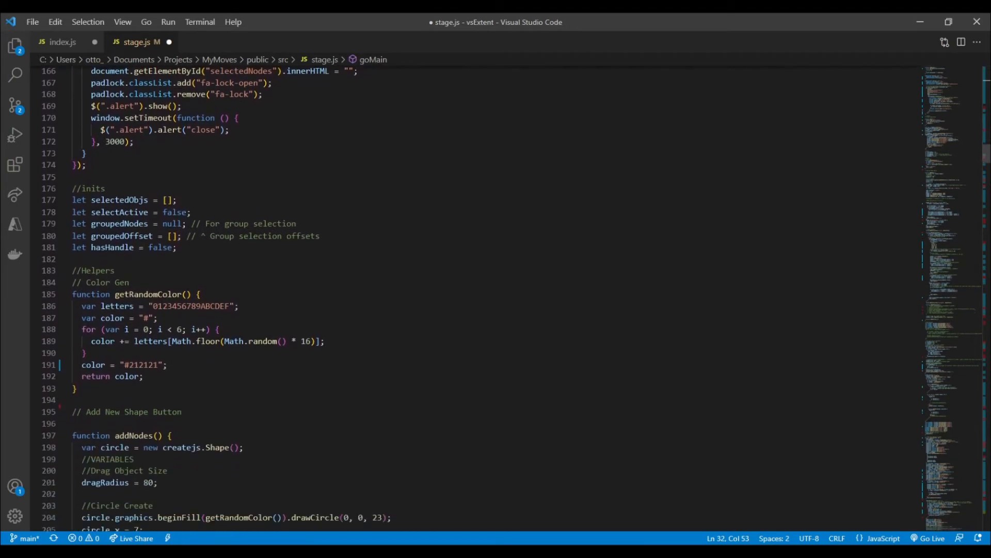
{"action": "left_click", "coordinate": [63, 42]}
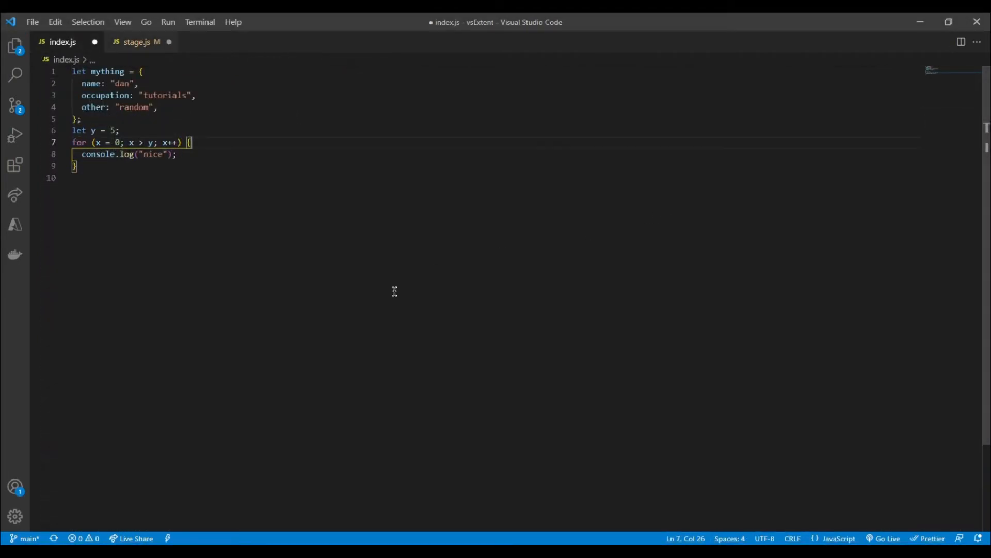
{"action": "mouse_move", "coordinate": [43, 226]}
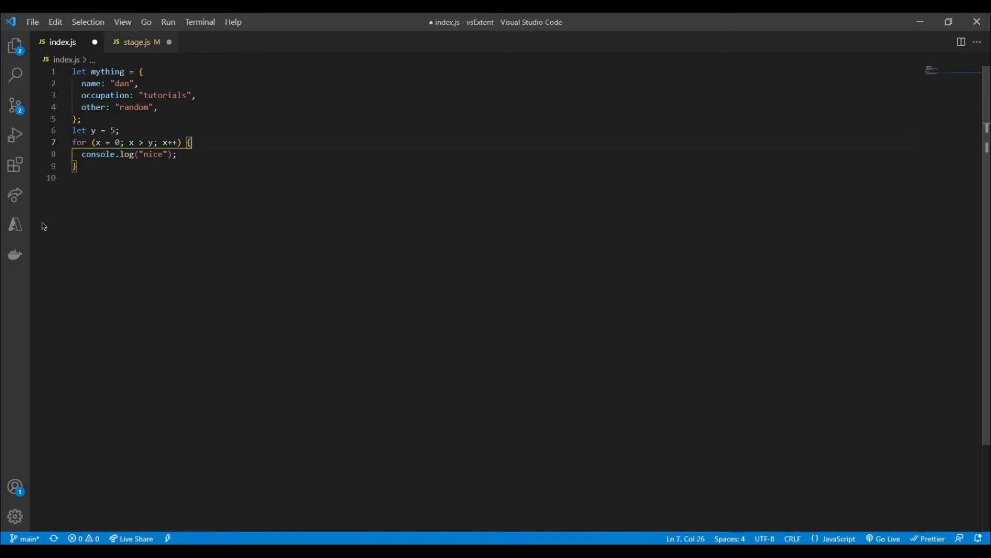
{"action": "mouse_move", "coordinate": [133, 248]}
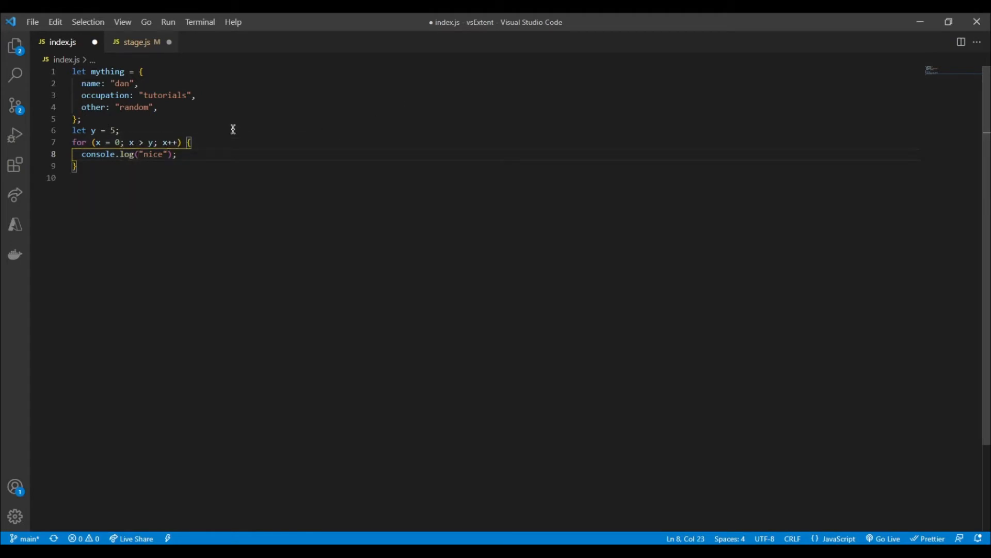
{"action": "mouse_move", "coordinate": [135, 41]}
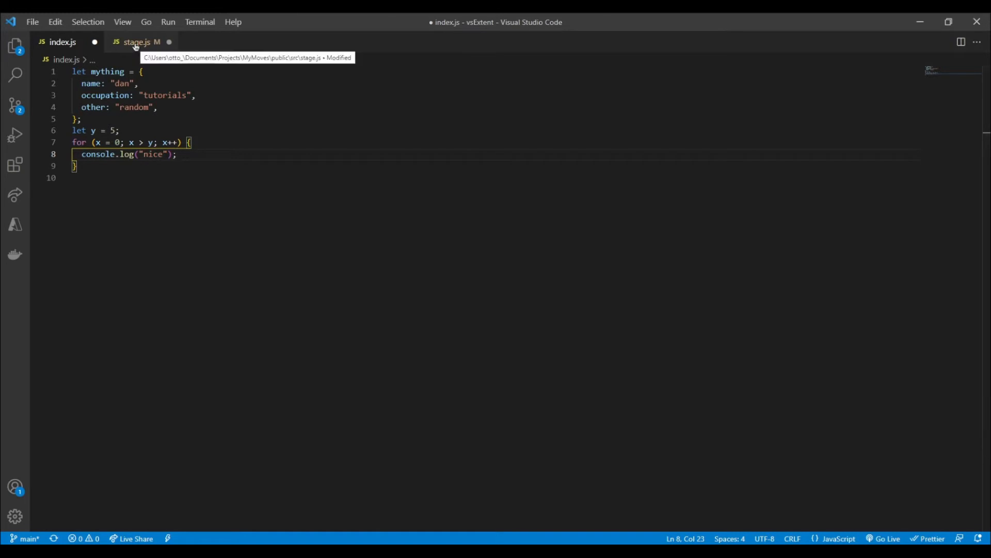
{"action": "left_click", "coordinate": [137, 41]}
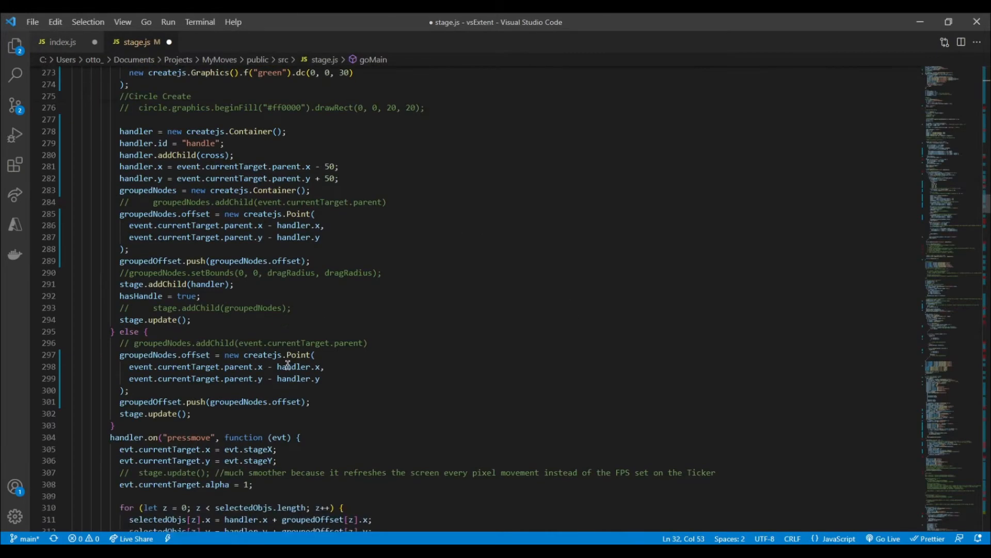
Scroll to the pressmove handler and show the if block's bracket pair guide
{"action": "scroll", "scroll_direction": "down", "scroll_amount": 3}
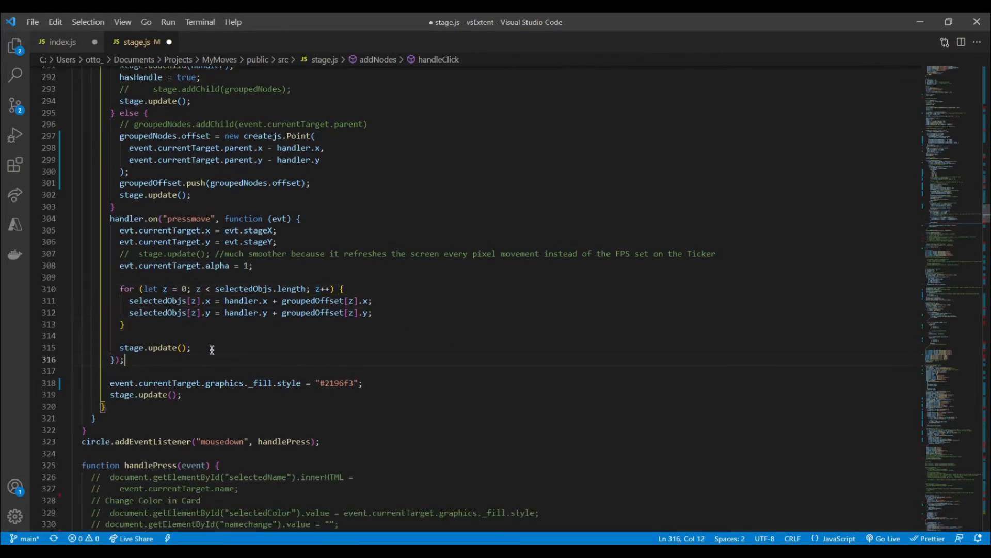
{"action": "scroll", "scroll_direction": "up", "scroll_amount": 3}
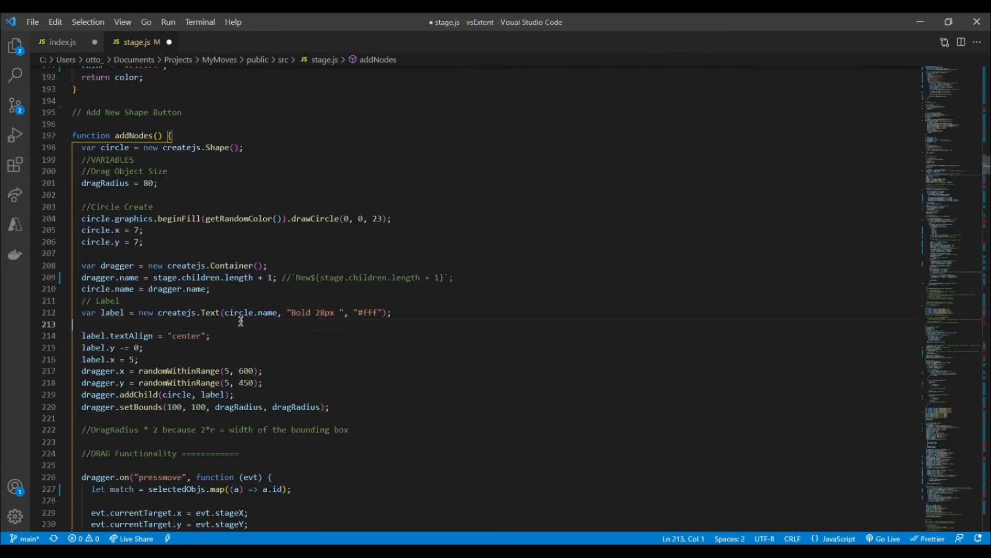
{"action": "mouse_move", "coordinate": [551, 440]}
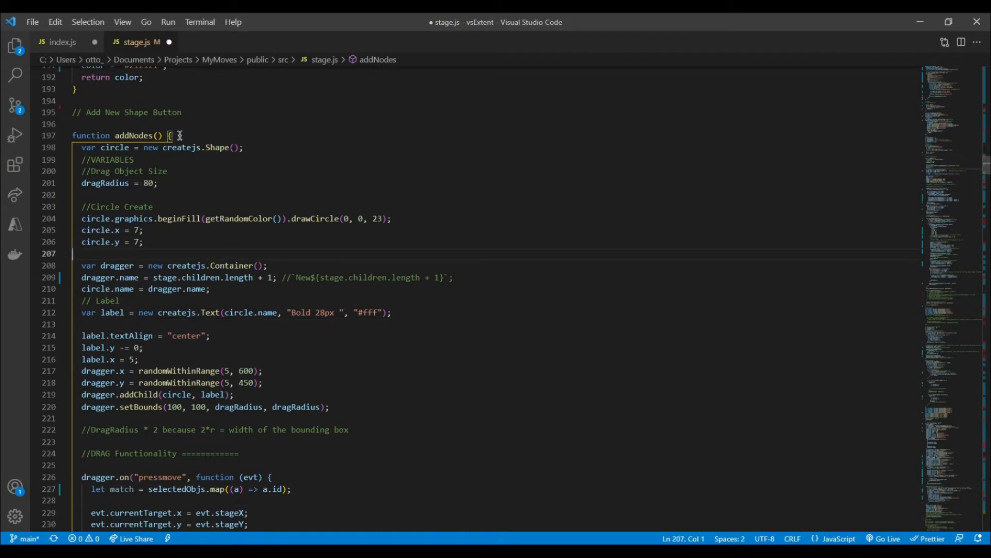
{"action": "mouse_move", "coordinate": [216, 129]}
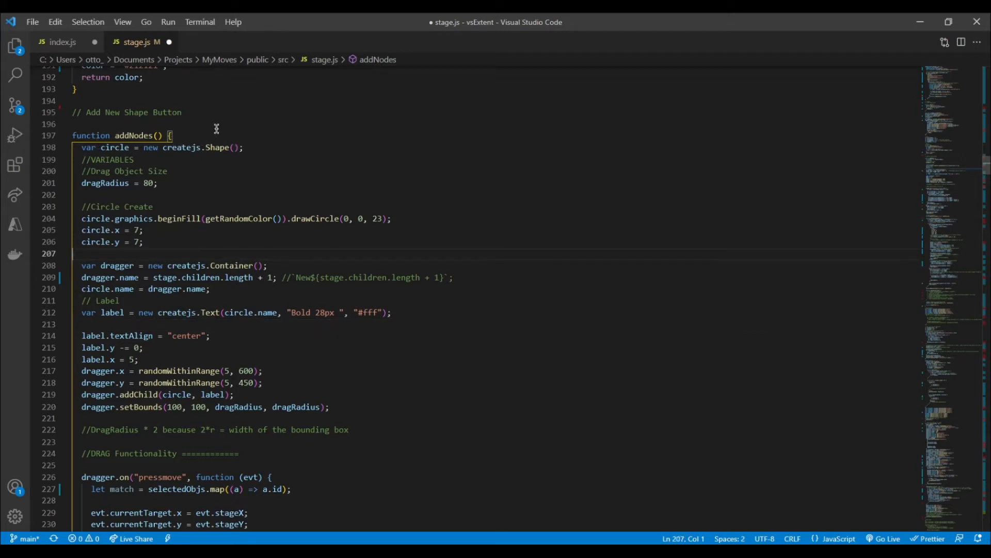
{"action": "mouse_move", "coordinate": [75, 203]}
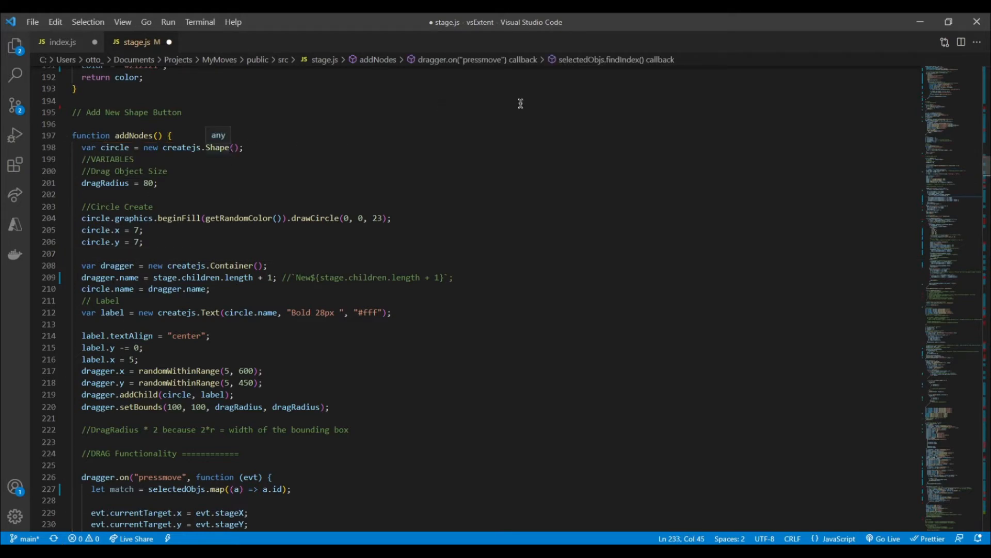
{"action": "scroll", "scroll_direction": "down", "scroll_amount": 3}
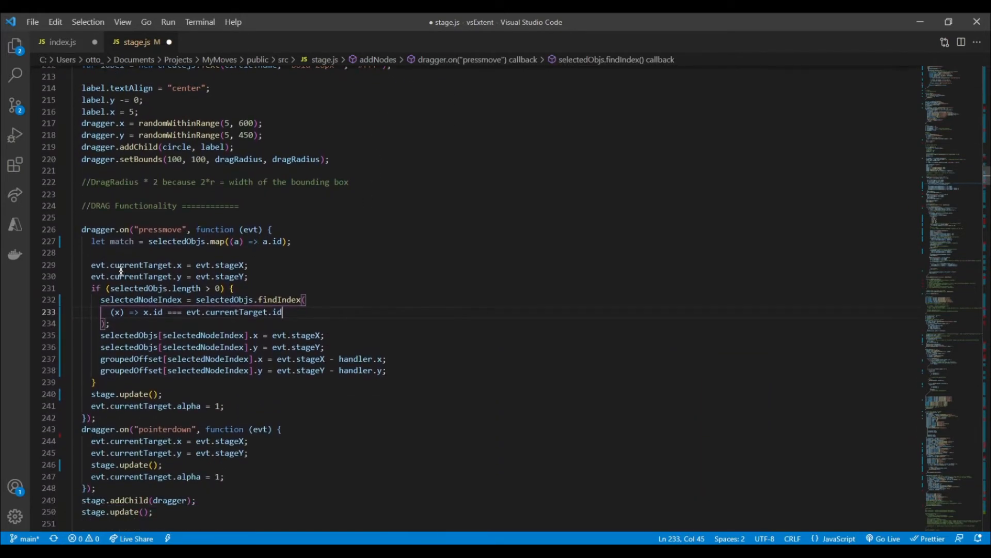
{"action": "mouse_move", "coordinate": [335, 336]}
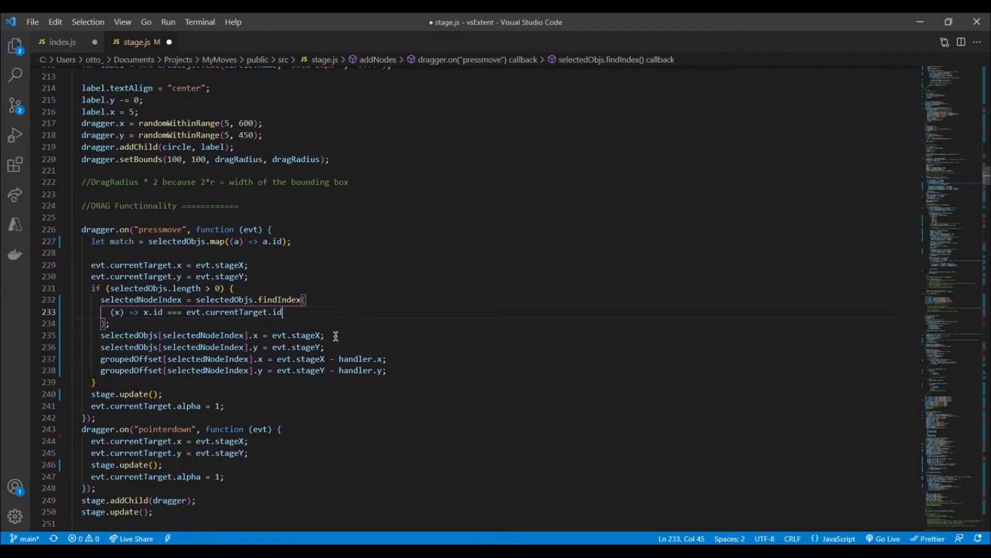
{"action": "left_click", "coordinate": [336, 335]}
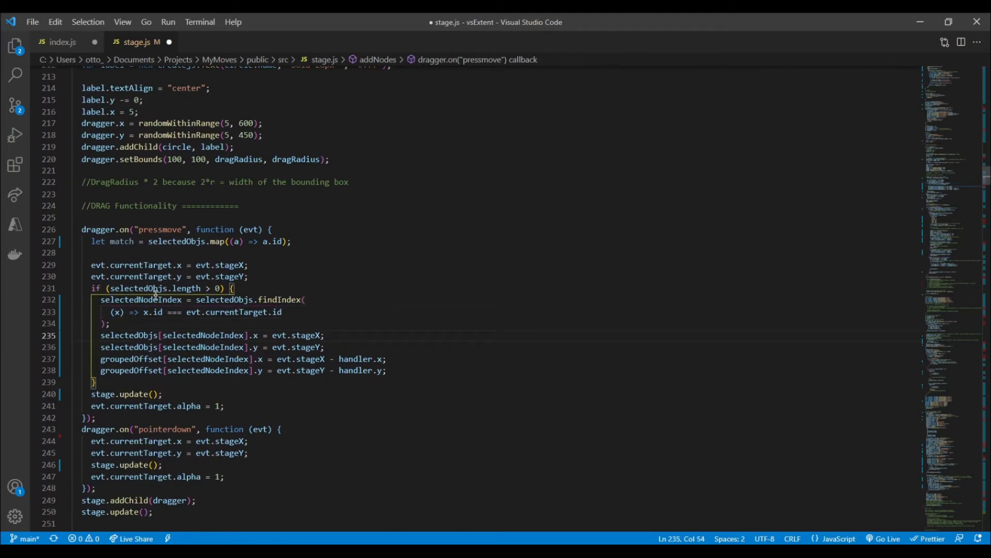
{"action": "left_click", "coordinate": [15, 164]}
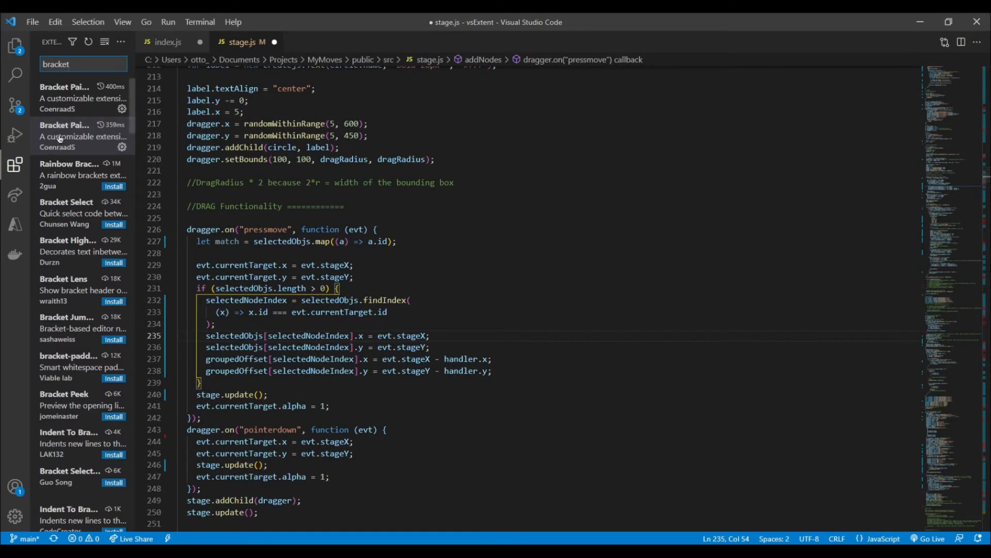
Open Bracket Pair Colorizer 2 details and scroll through its colour settings
{"action": "left_click", "coordinate": [65, 135]}
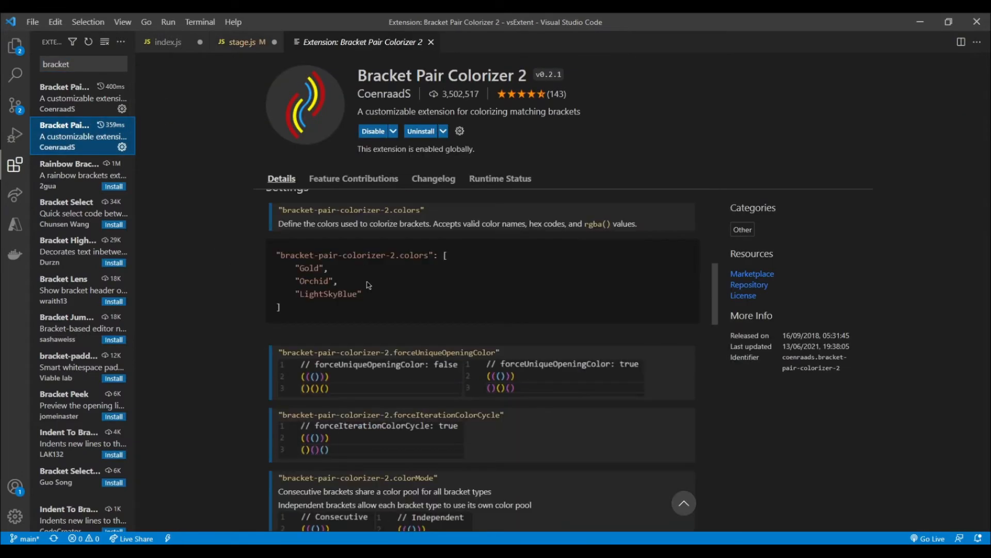
{"action": "scroll", "scroll_direction": "down", "scroll_amount": 3}
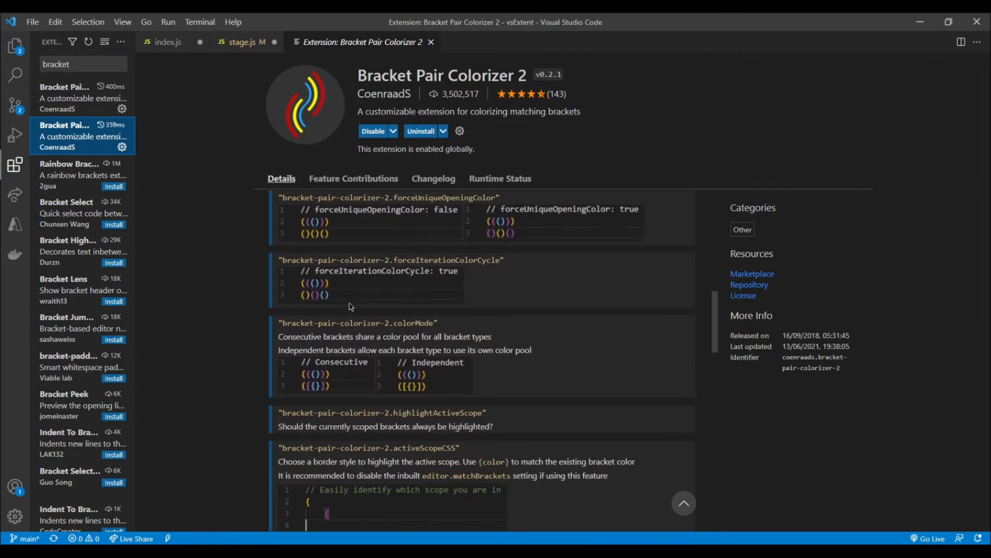
{"action": "scroll", "scroll_direction": "down", "scroll_amount": 3}
{"action": "type", "text": "live server"}
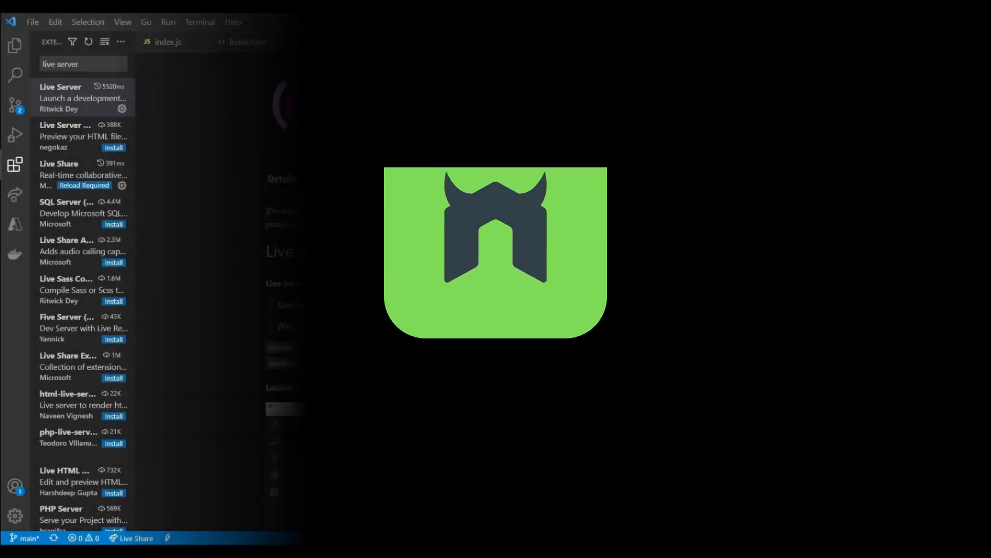
Open the Live Server details and start Go Live for index.html
{"action": "left_click", "coordinate": [82, 98]}
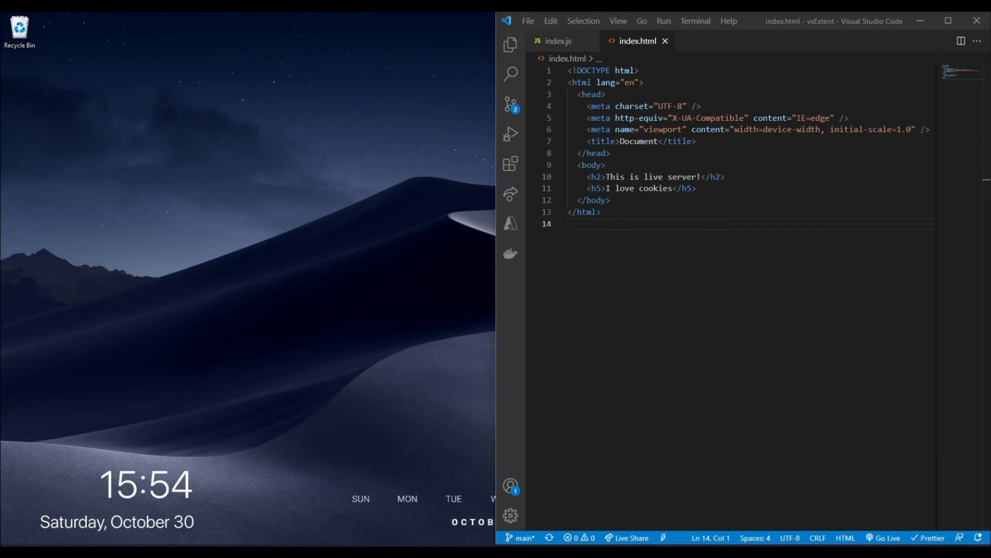
{"action": "mouse_move", "coordinate": [646, 289]}
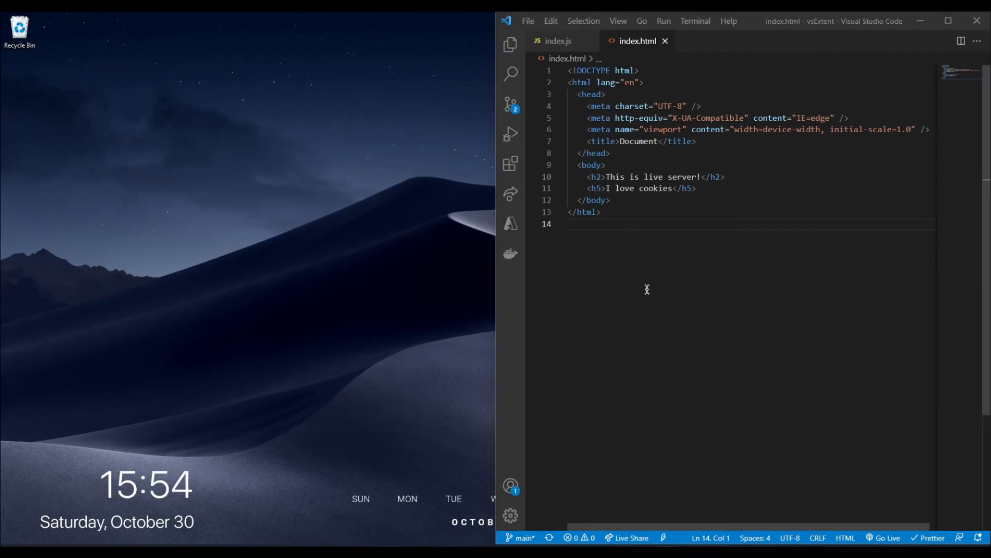
{"action": "mouse_move", "coordinate": [752, 169]}
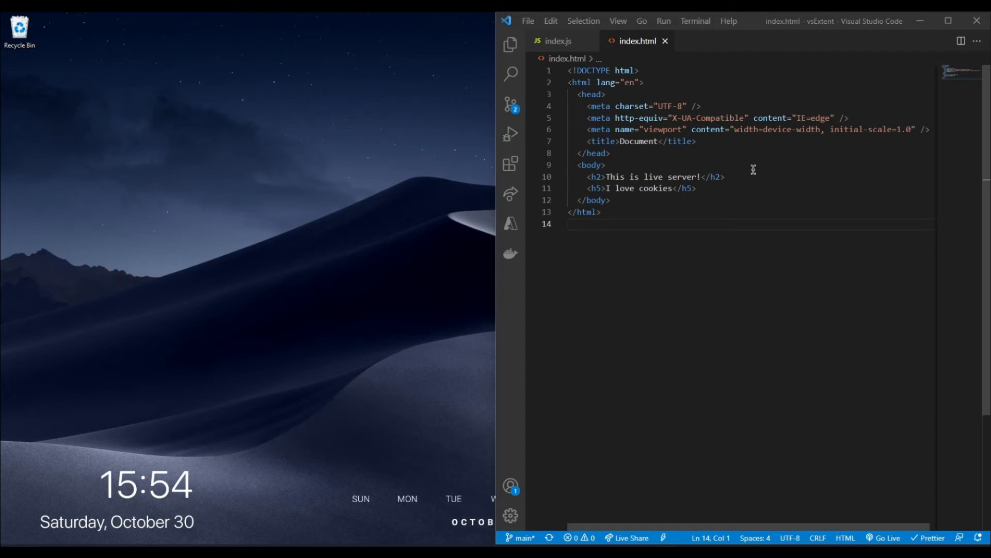
{"action": "mouse_move", "coordinate": [888, 538]}
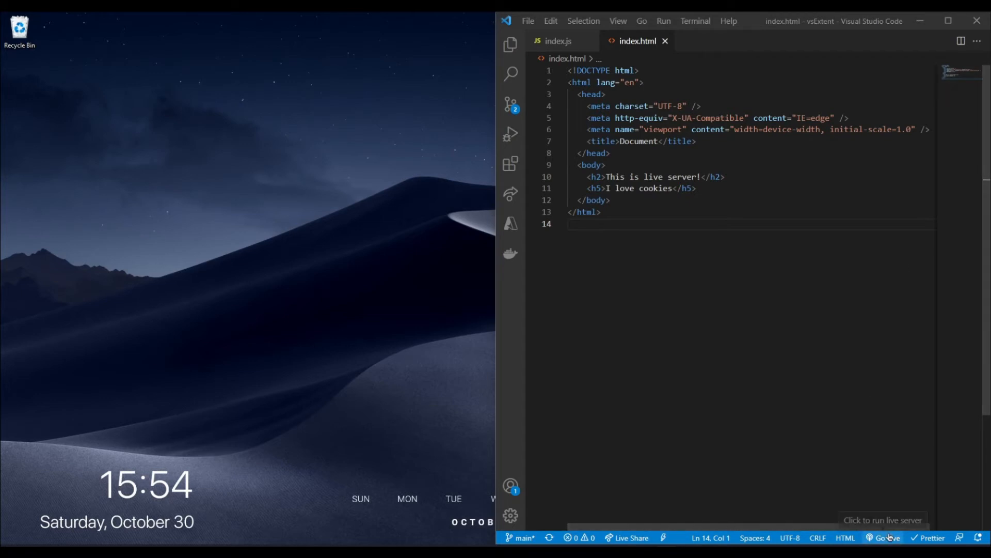
{"action": "left_click", "coordinate": [888, 537]}
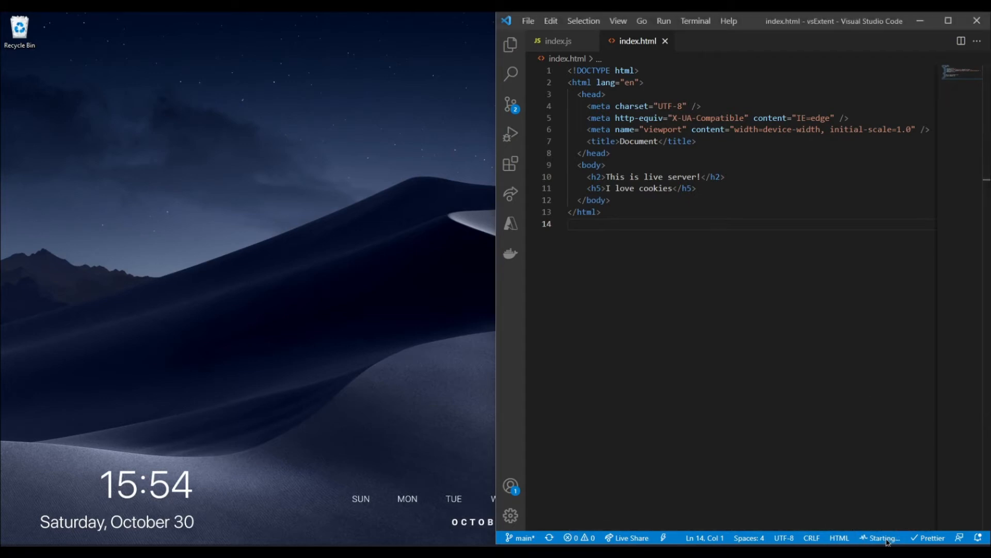
{"action": "left_click", "coordinate": [881, 538]}
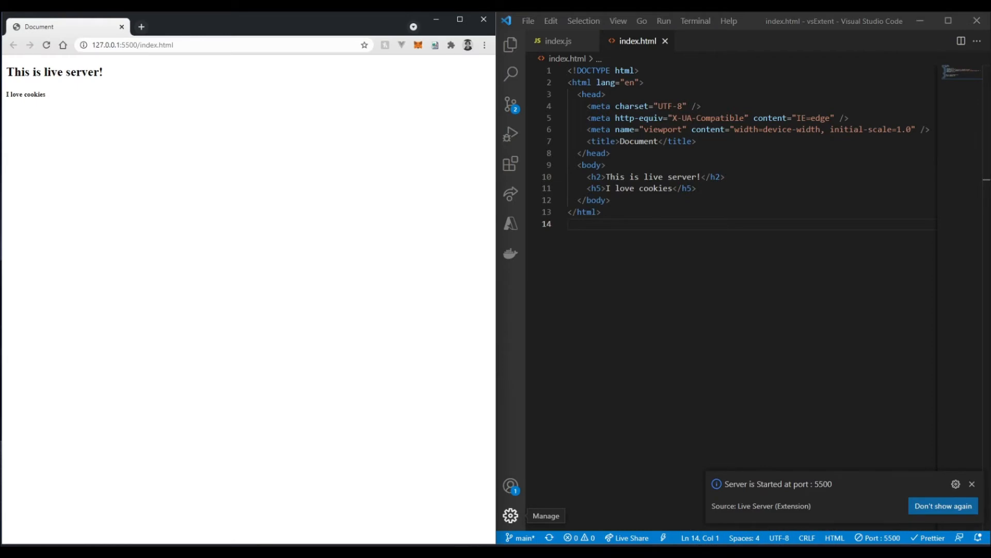
{"action": "mouse_move", "coordinate": [650, 195]}
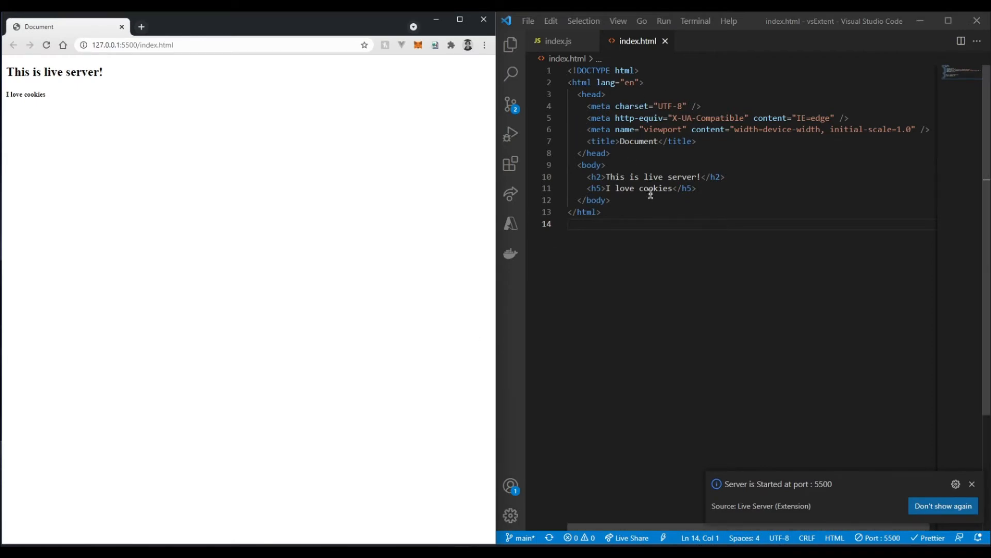
{"action": "mouse_move", "coordinate": [899, 198]}
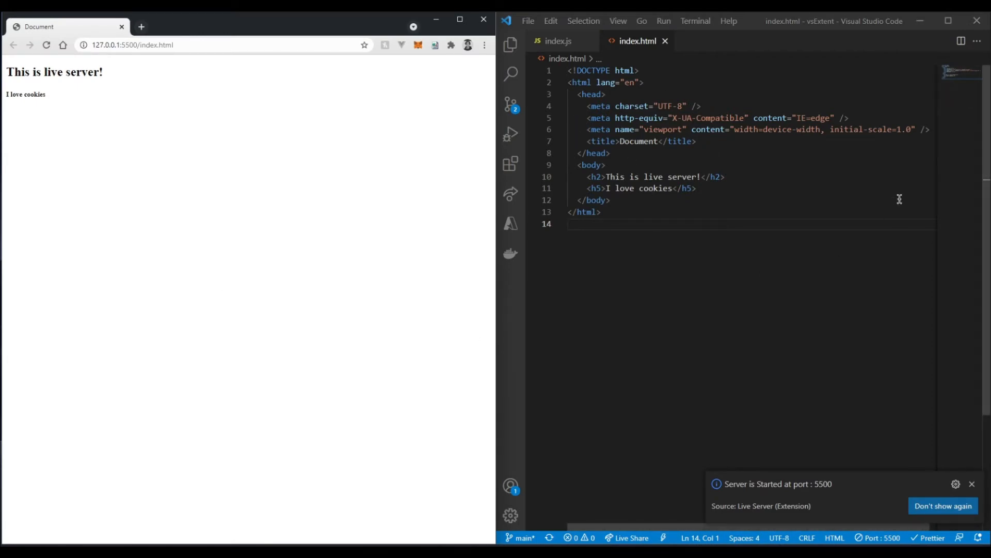
Replace 'cookies' in the h5 heading with 'pizza'
{"action": "double_click", "coordinate": [656, 188]}
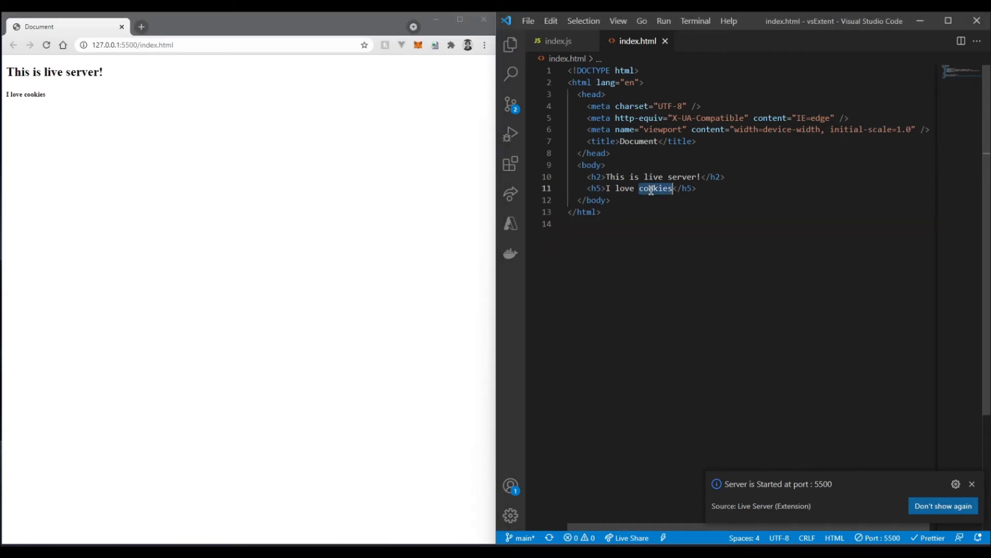
{"action": "type", "text": "p"}
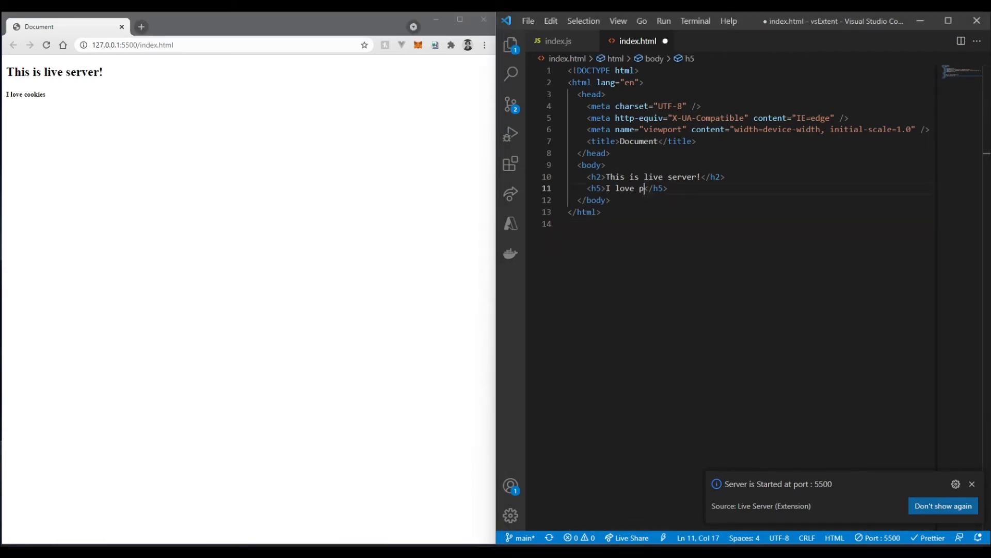
{"action": "type", "text": "izza"}
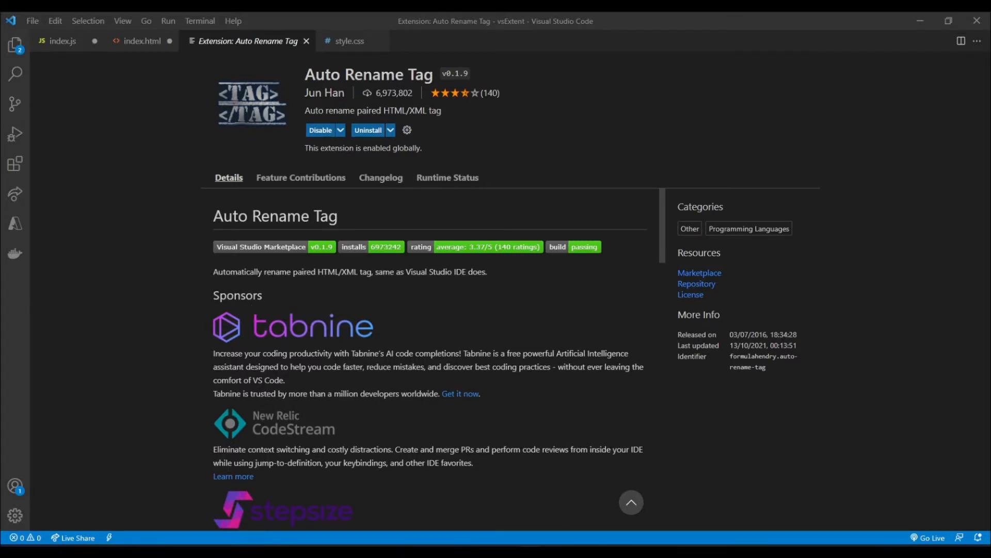
{"action": "mouse_move", "coordinate": [447, 177]}
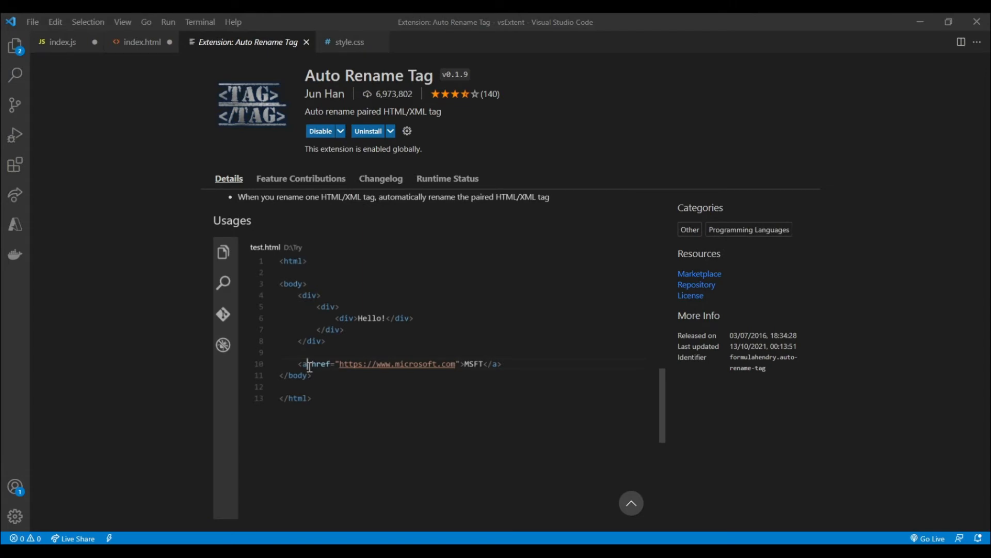
Type 'test' while reviewing Auto Rename Tag before returning to index.html
{"action": "type", "text": "test"}
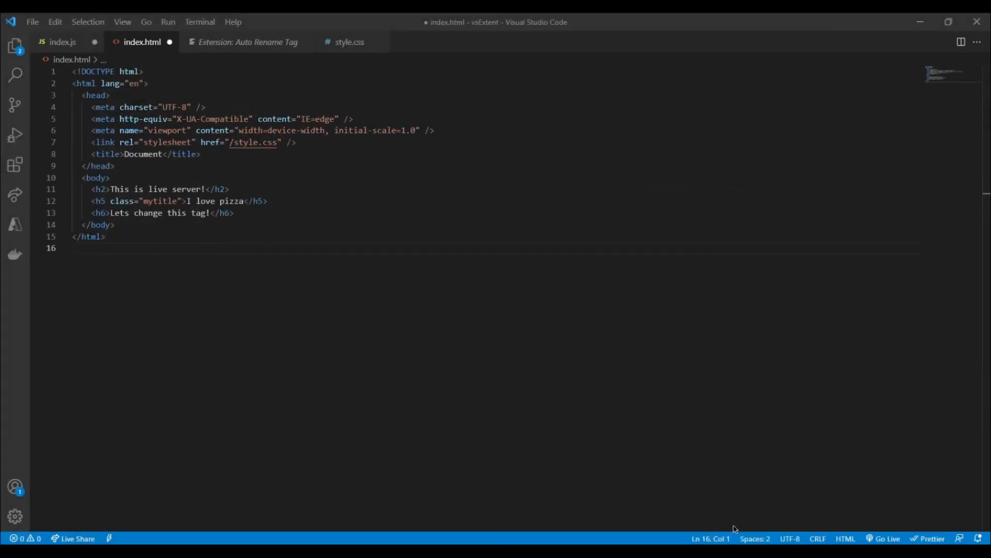
{"action": "mouse_move", "coordinate": [722, 482]}
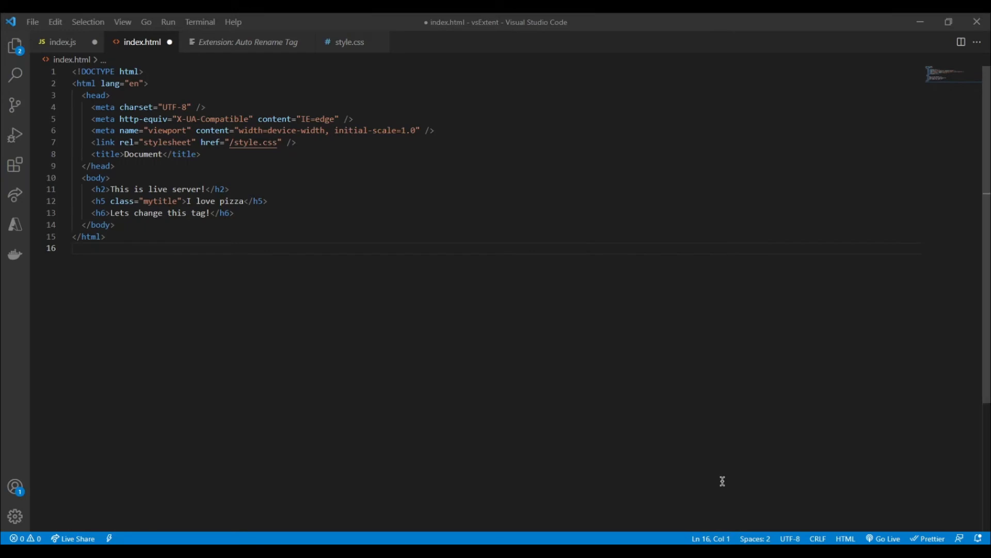
{"action": "mouse_move", "coordinate": [489, 447]}
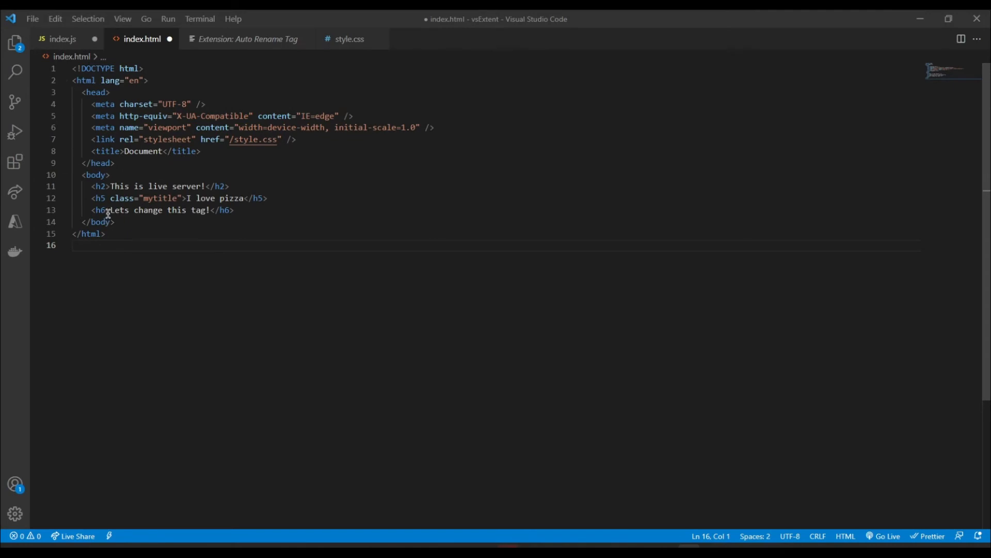
Rename the line-13 h6 tag to h1 then p, and rename head to title
{"action": "left_click", "coordinate": [101, 210]}
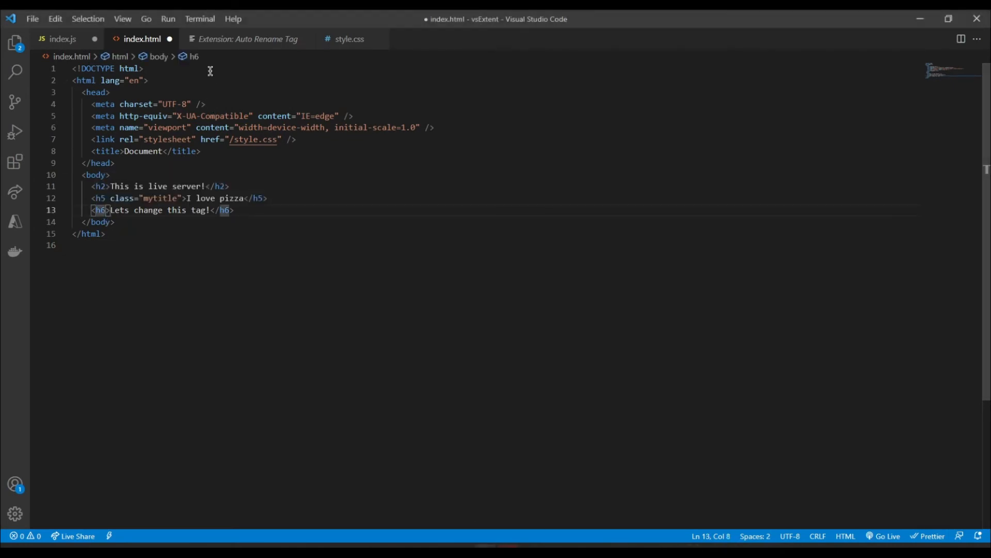
{"action": "type", "text": "1"}
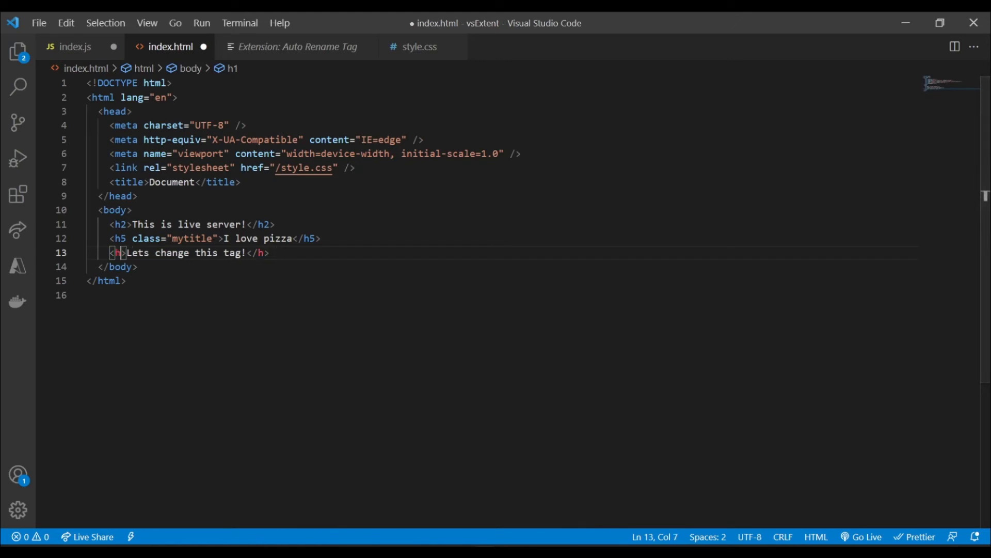
{"action": "type", "text": "p"}
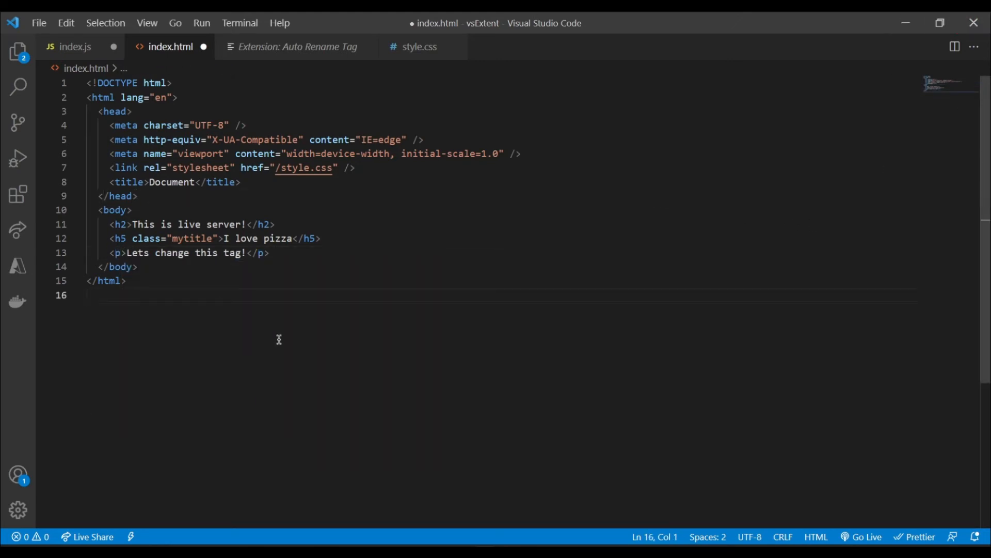
{"action": "mouse_move", "coordinate": [509, 121]}
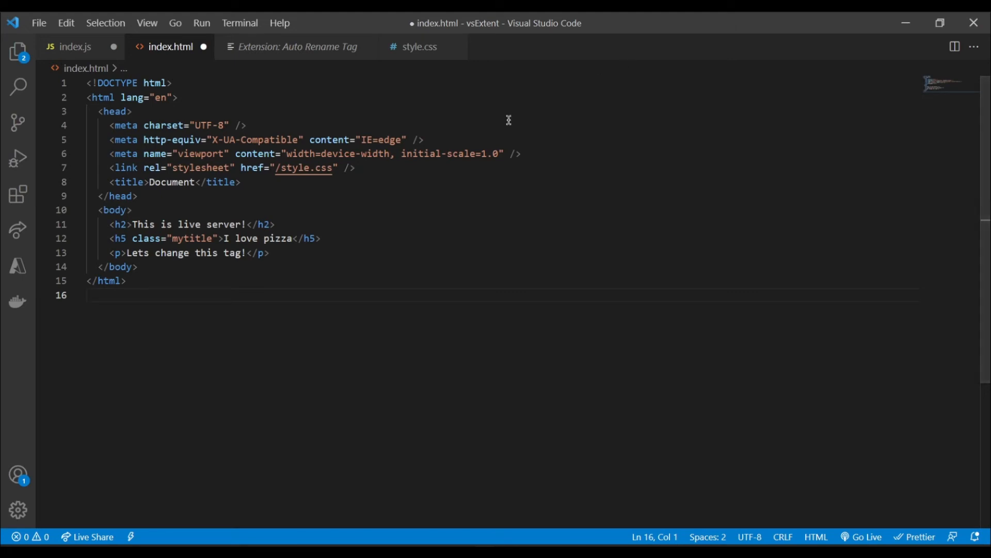
{"action": "mouse_move", "coordinate": [118, 97]}
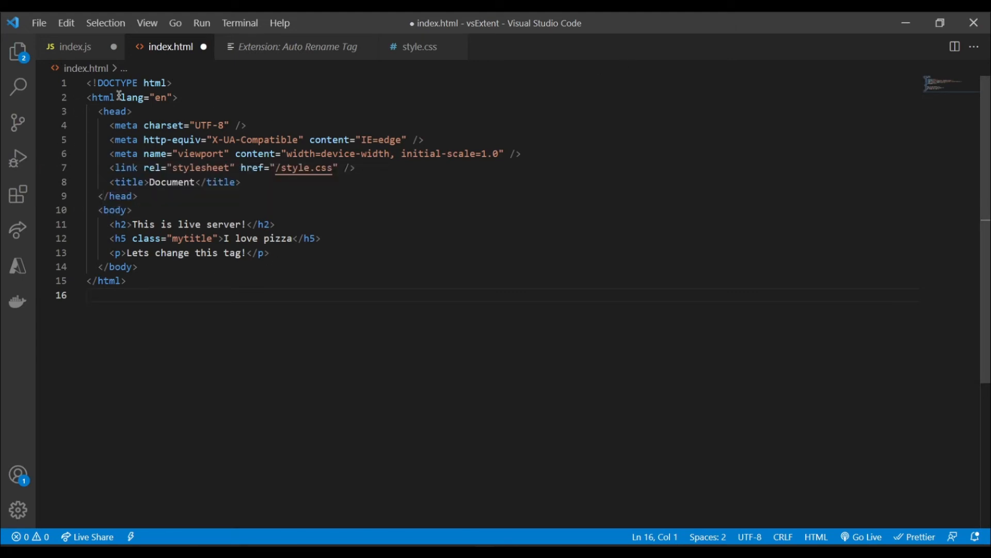
{"action": "double_click", "coordinate": [115, 112]}
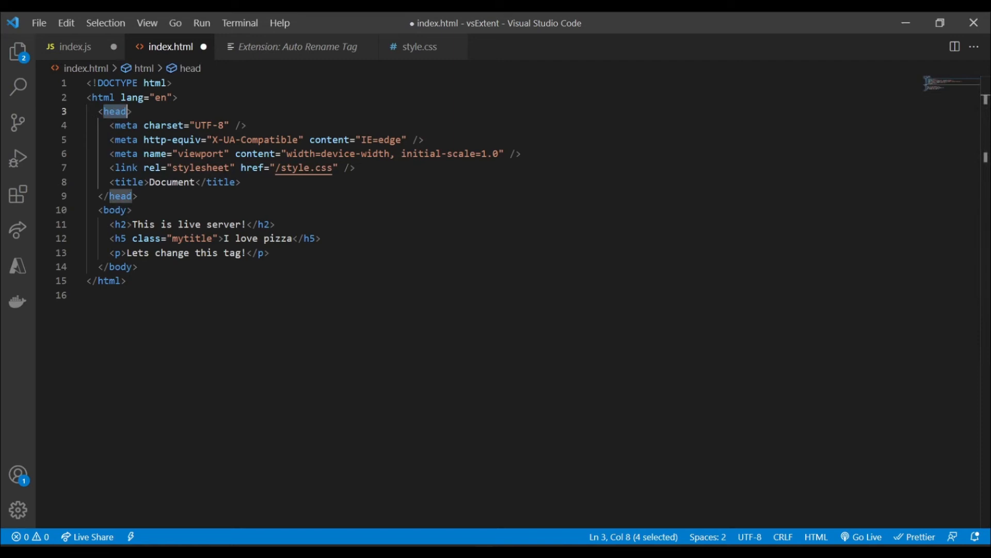
{"action": "type", "text": "title"}
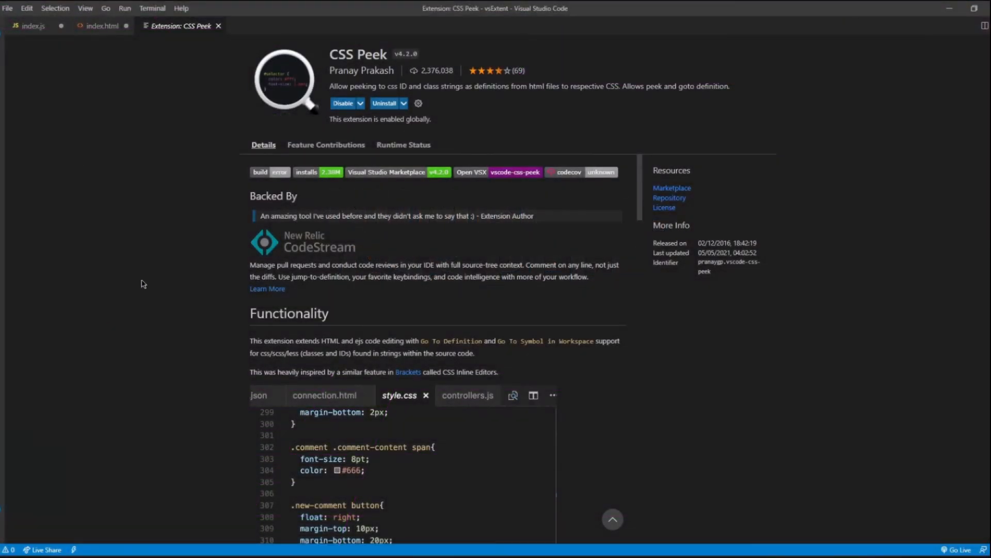
Review CSS Peek, scroll through styles.css, then return to index.html
{"action": "scroll", "scroll_direction": "down", "scroll_amount": 3}
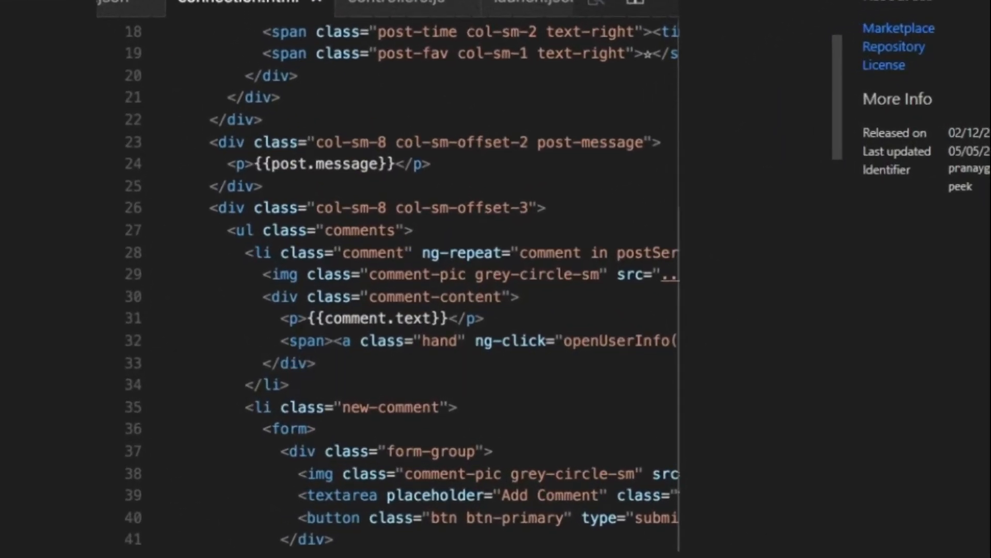
{"action": "left_click", "coordinate": [176, 36]}
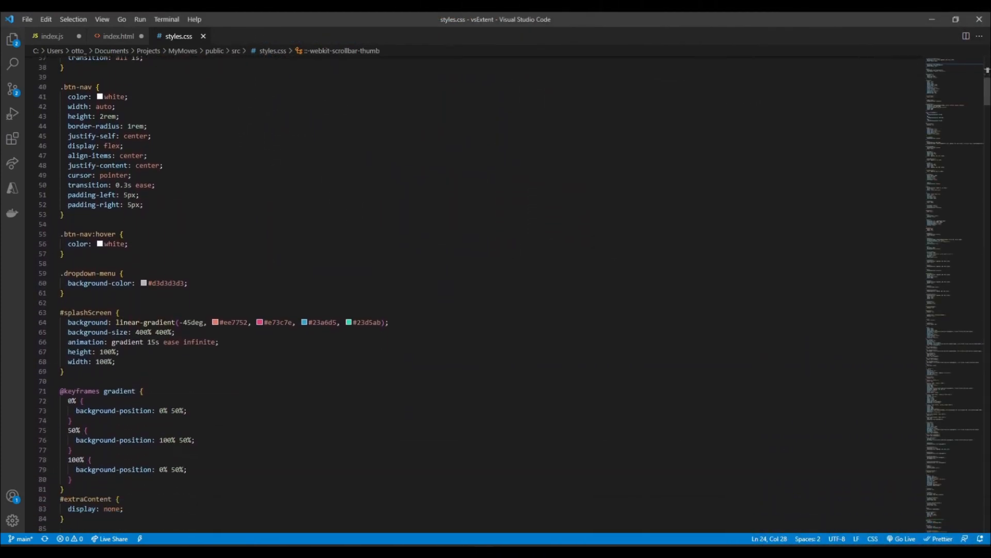
{"action": "scroll", "scroll_direction": "down", "scroll_amount": 3}
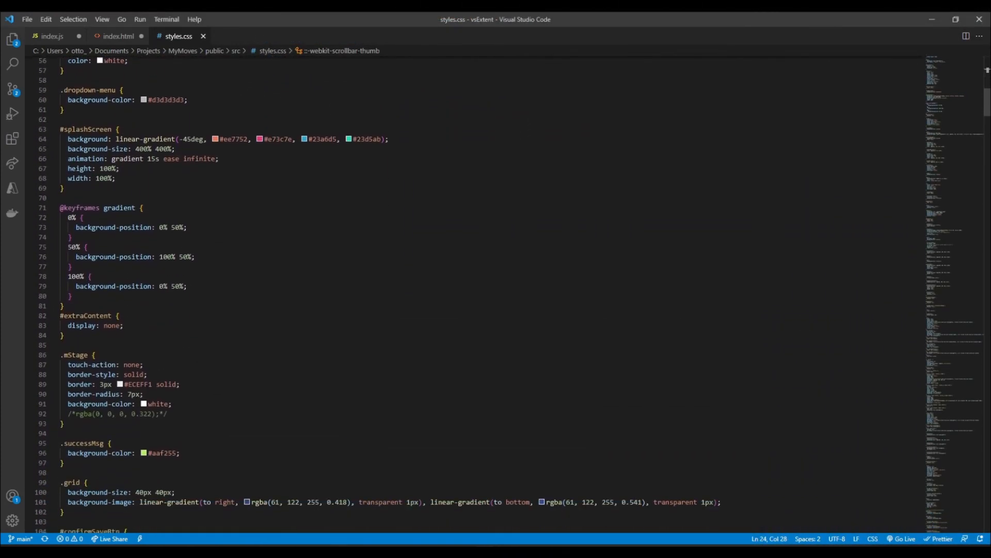
{"action": "scroll", "scroll_direction": "down", "scroll_amount": 3}
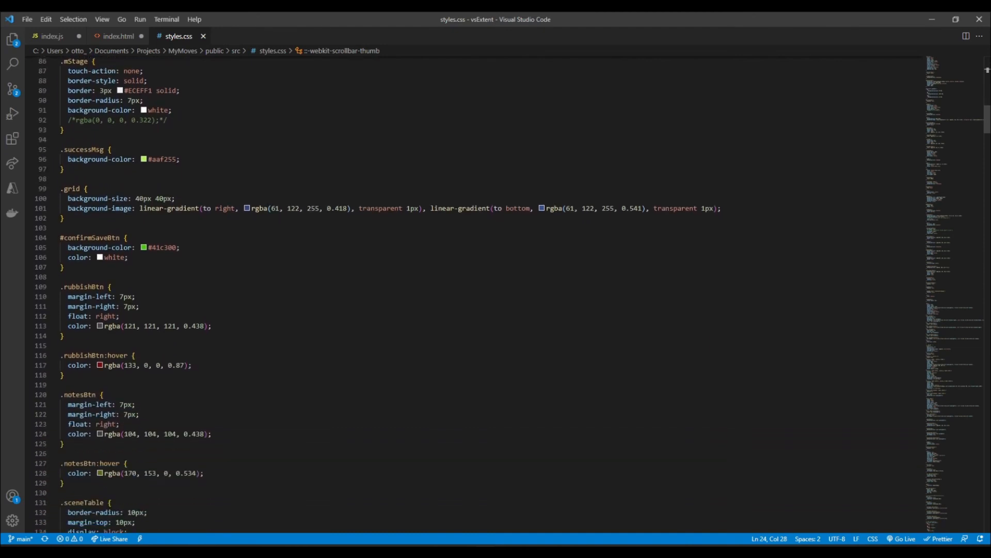
{"action": "scroll", "scroll_direction": "down", "scroll_amount": 3}
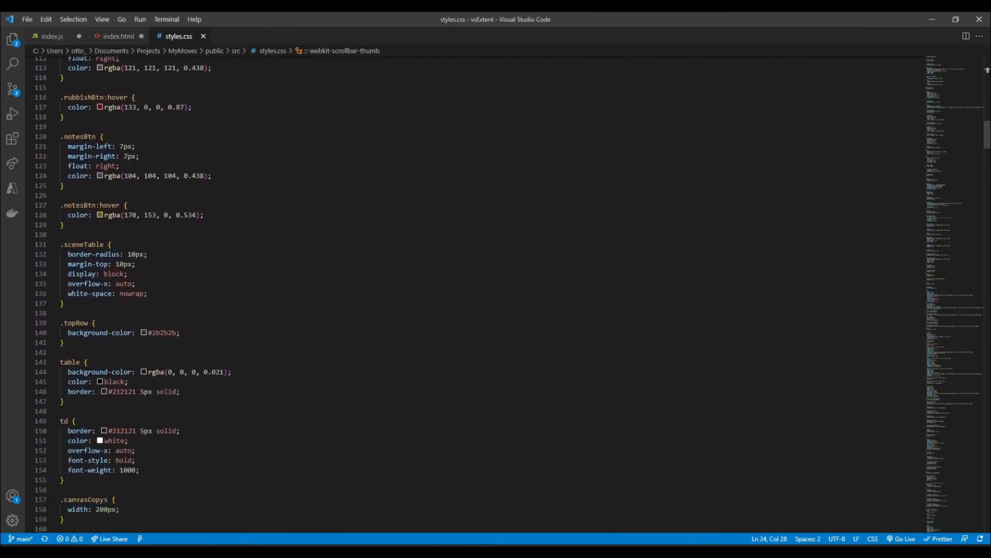
{"action": "scroll", "scroll_direction": "down", "scroll_amount": 3}
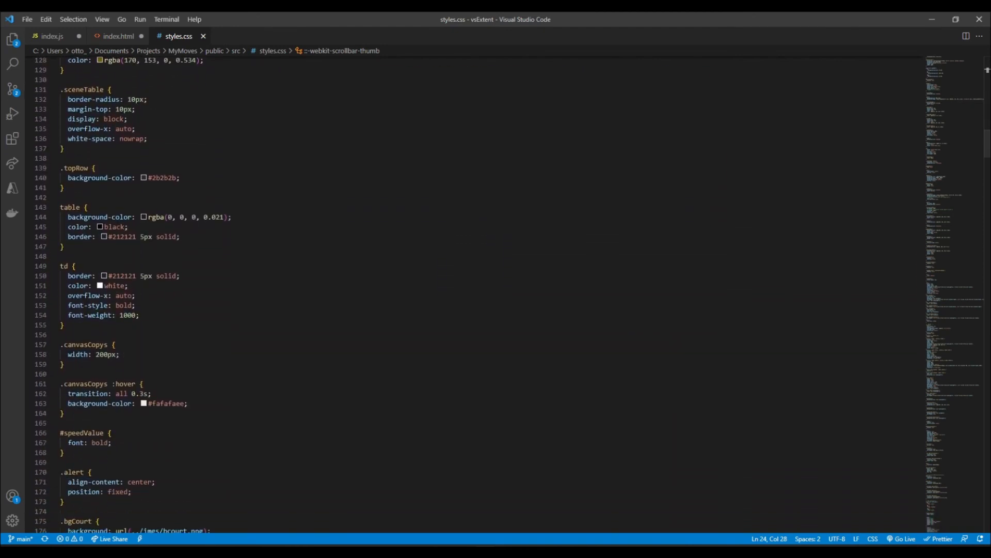
{"action": "left_click", "coordinate": [118, 36]}
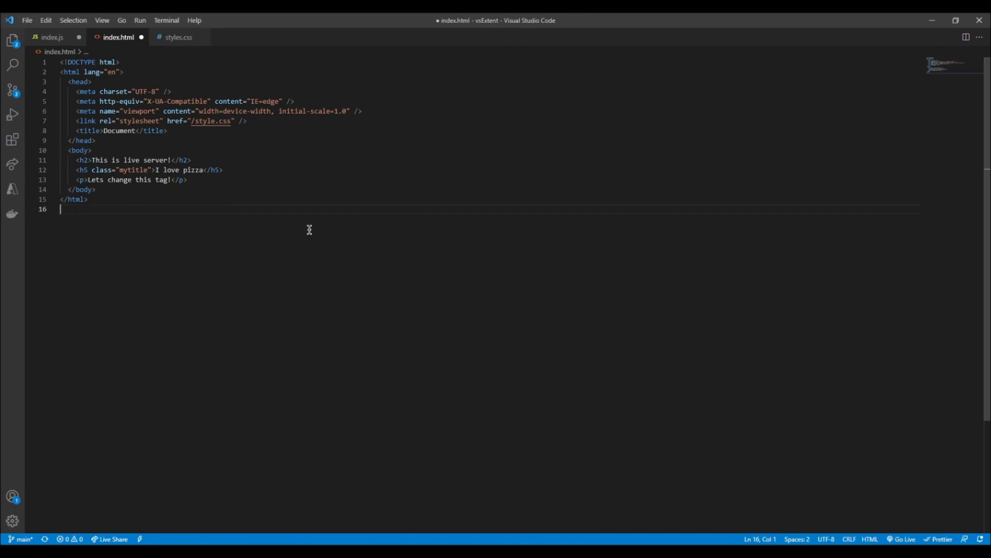
{"action": "mouse_move", "coordinate": [73, 150]}
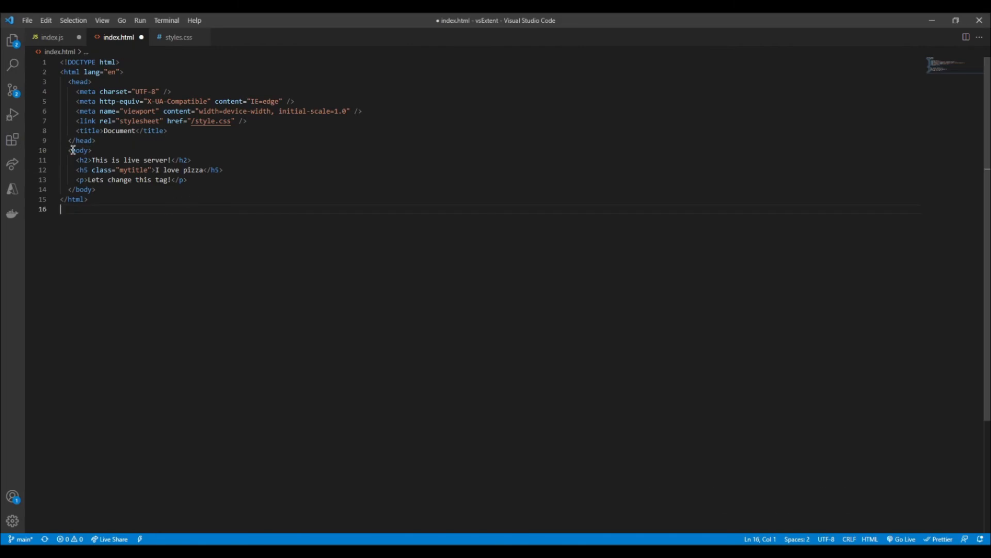
{"action": "mouse_move", "coordinate": [145, 226]}
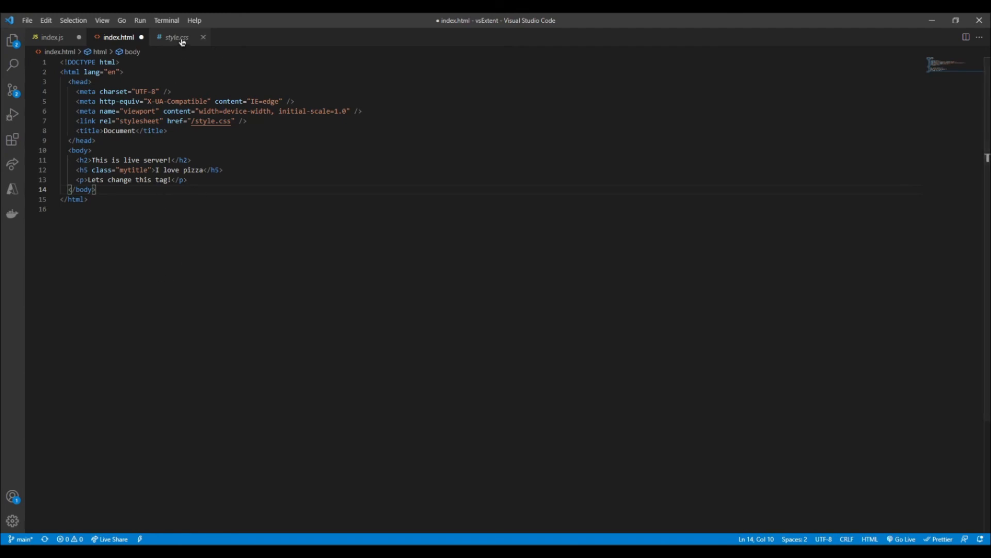
Check style.css, return to index.html, and jump from mytitle to its .mytitle rule
{"action": "left_click", "coordinate": [175, 36]}
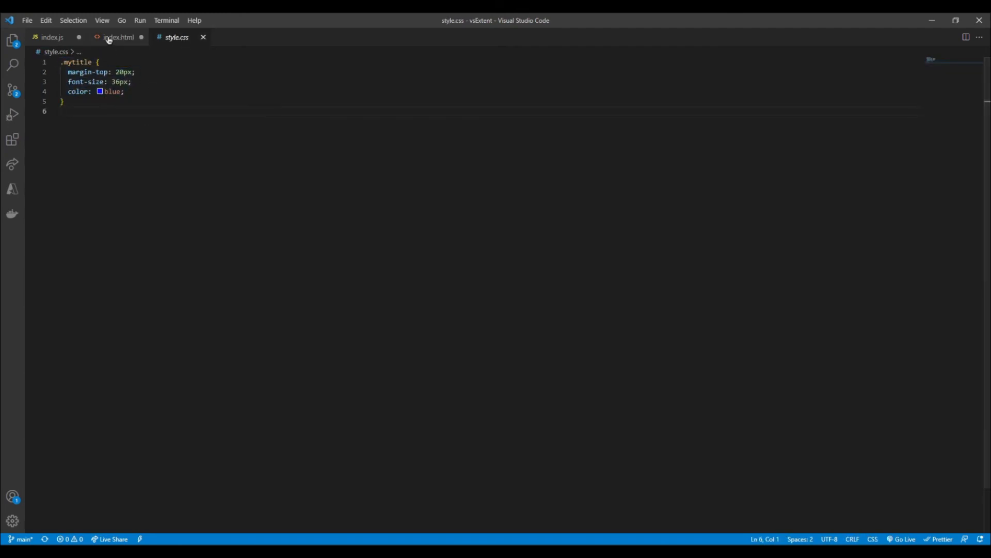
{"action": "left_click", "coordinate": [119, 36]}
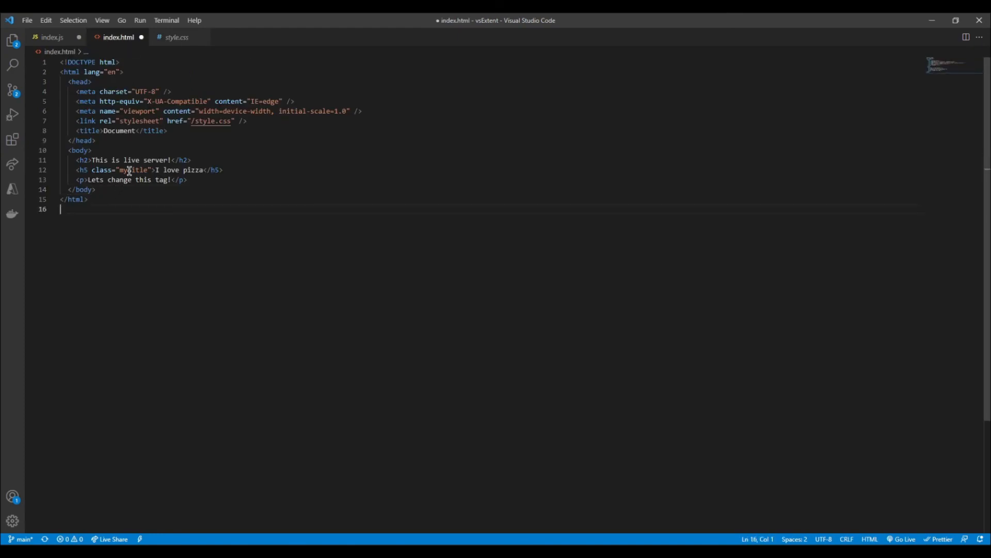
{"action": "mouse_move", "coordinate": [131, 170]}
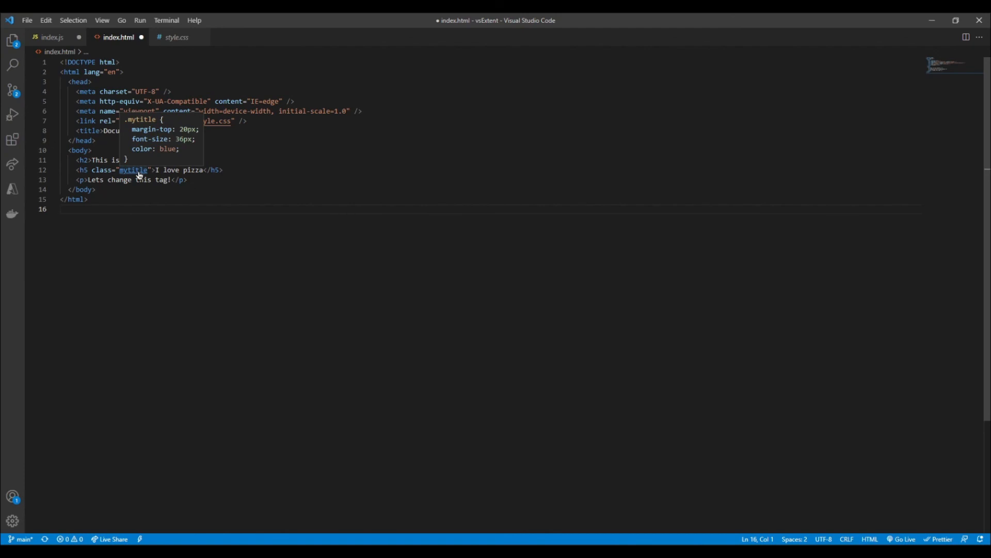
{"action": "left_click", "coordinate": [176, 37]}
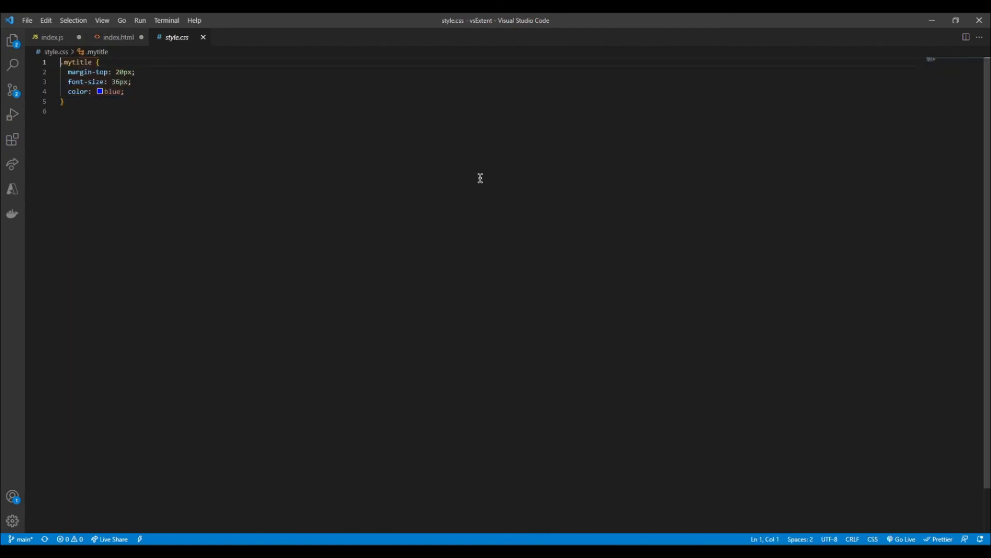